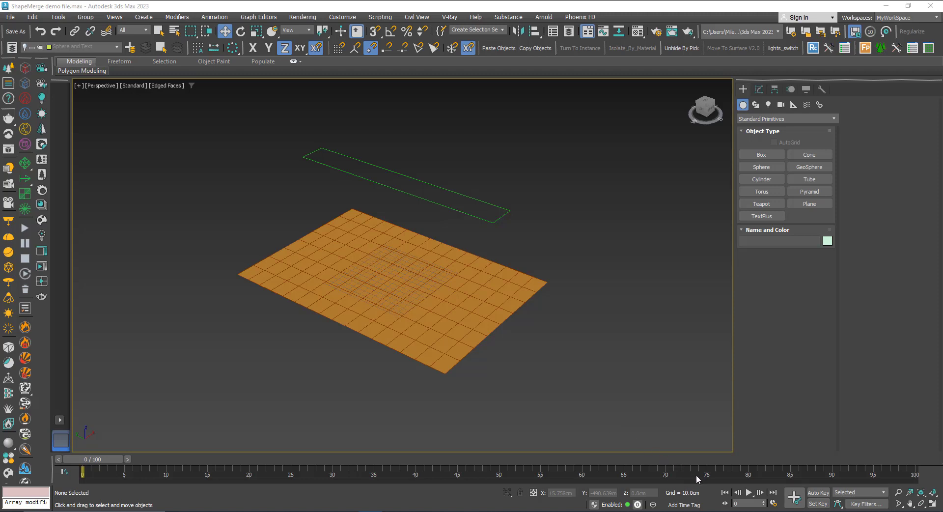
mouse_move(491, 392)
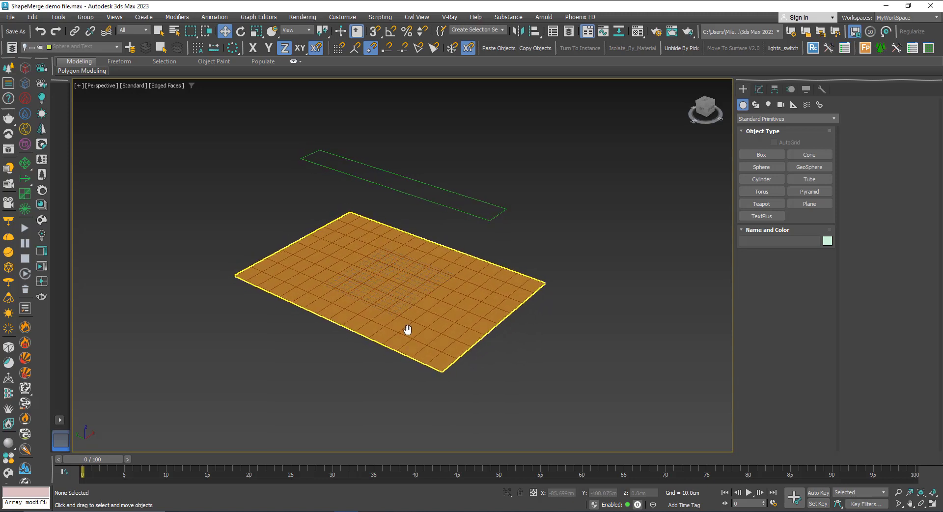
Select the orange land plane in the Perspective viewport
click(507, 338)
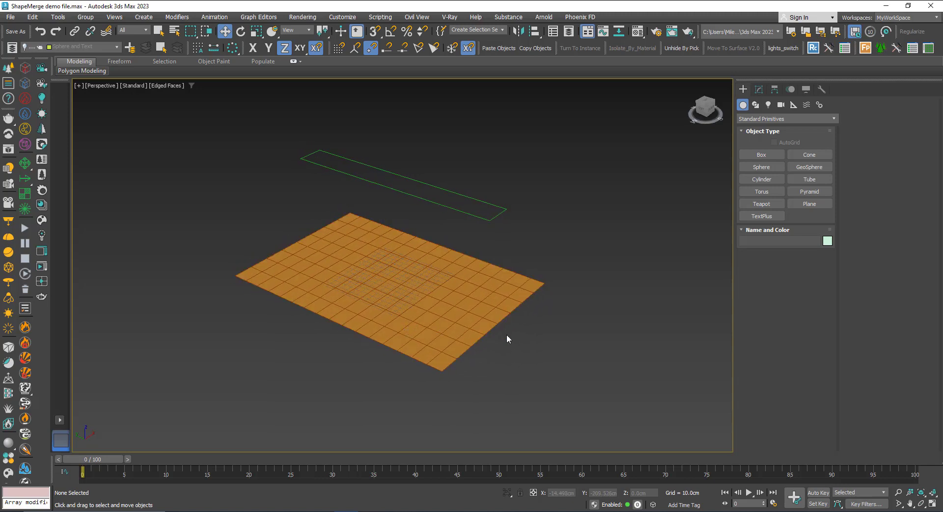
mouse_move(458, 211)
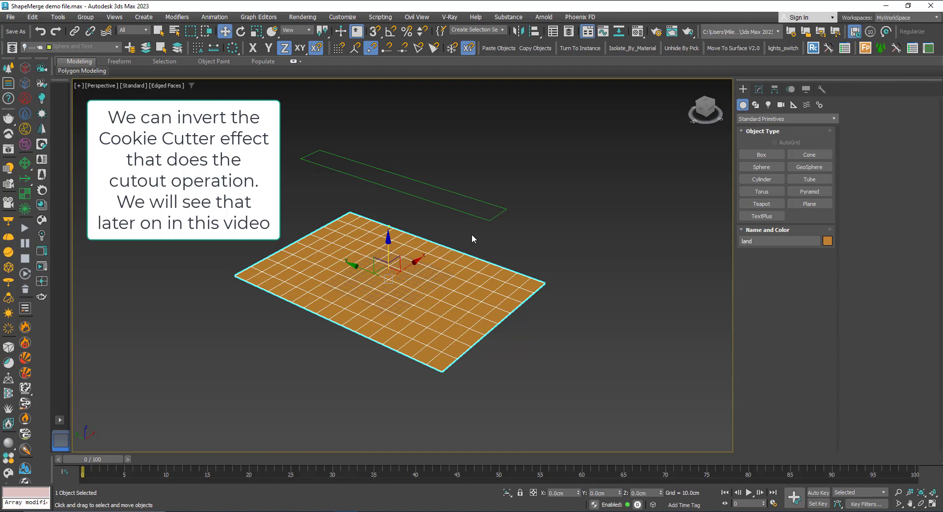
mouse_move(439, 278)
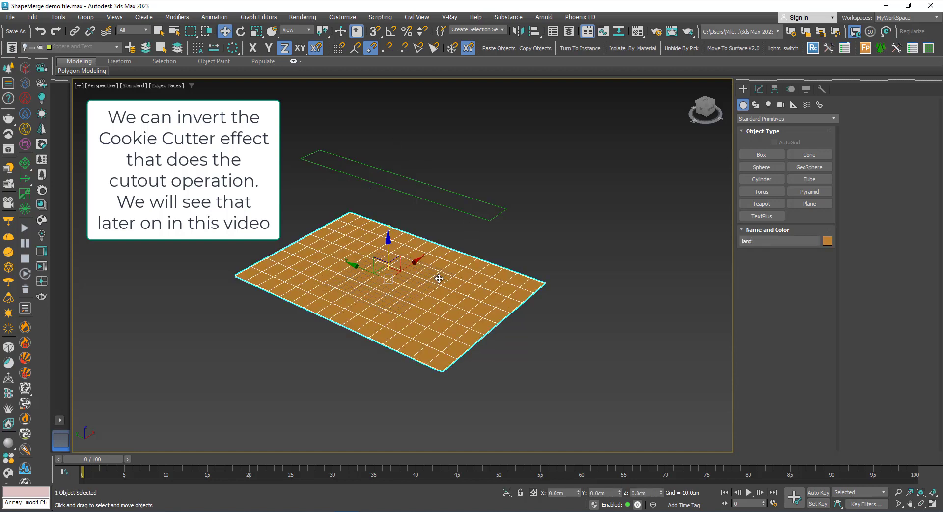
Turn the land plane into a ShapeMerge compound object and start picking its shape
click(785, 118)
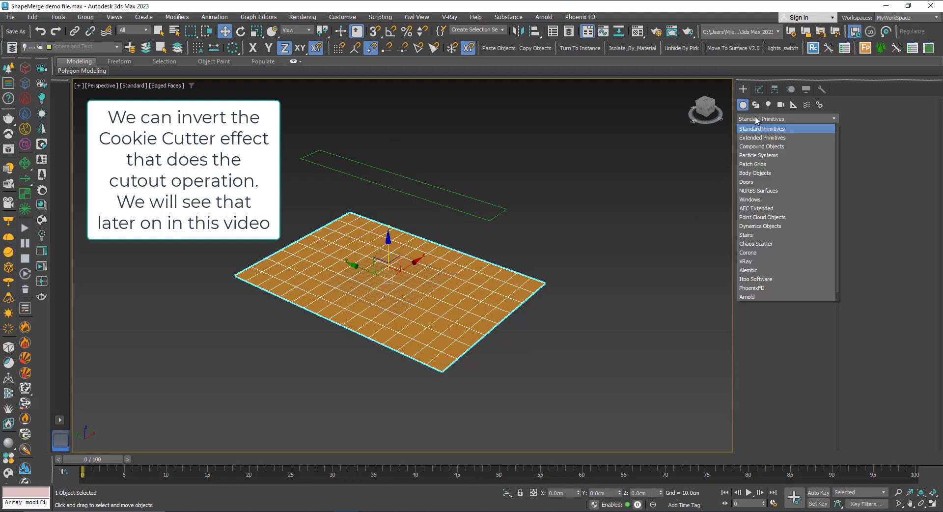
click(760, 146)
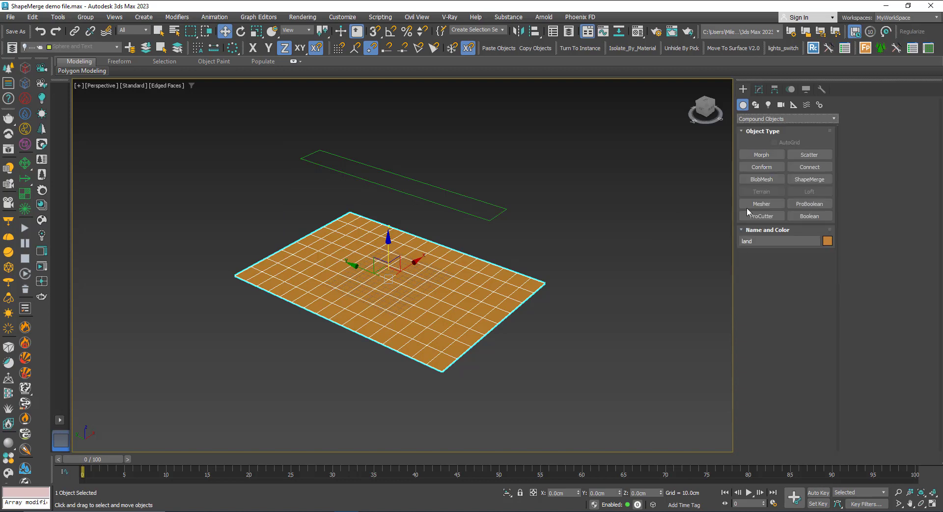
click(808, 179)
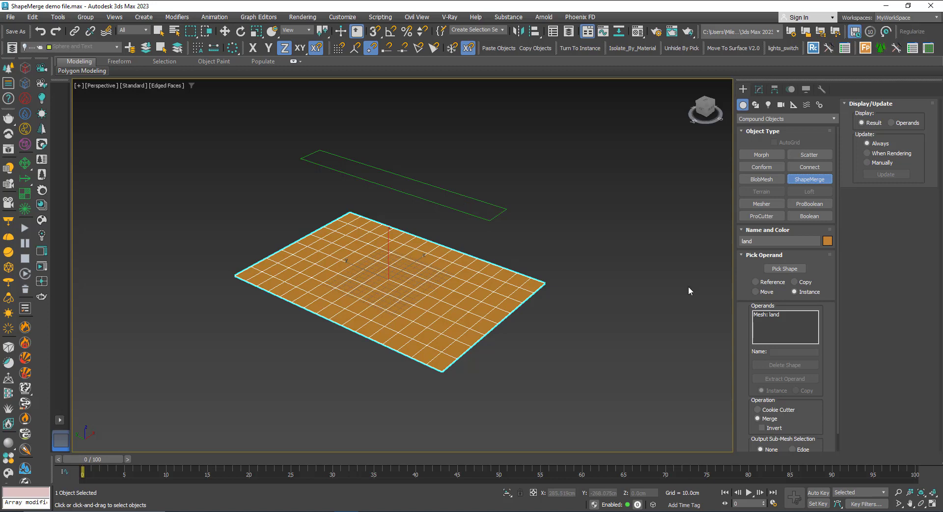
mouse_move(465, 230)
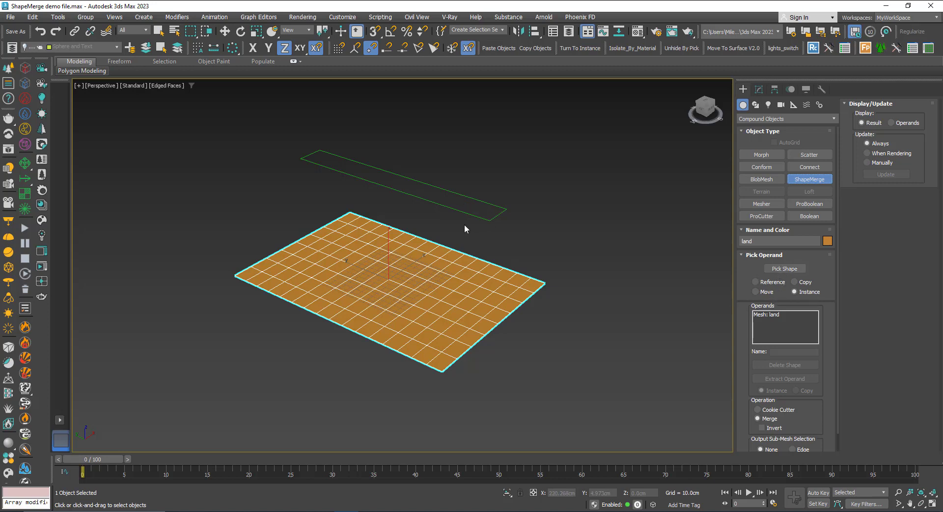
mouse_move(454, 201)
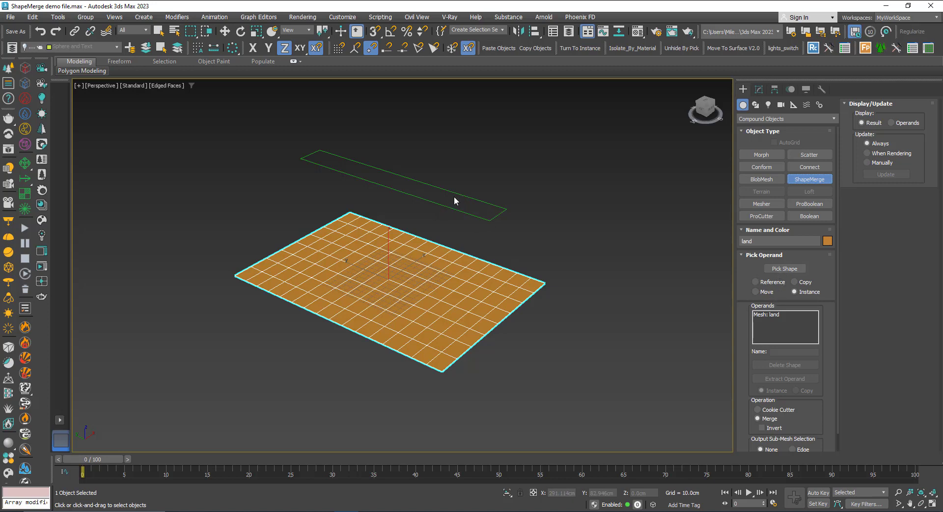
mouse_move(418, 275)
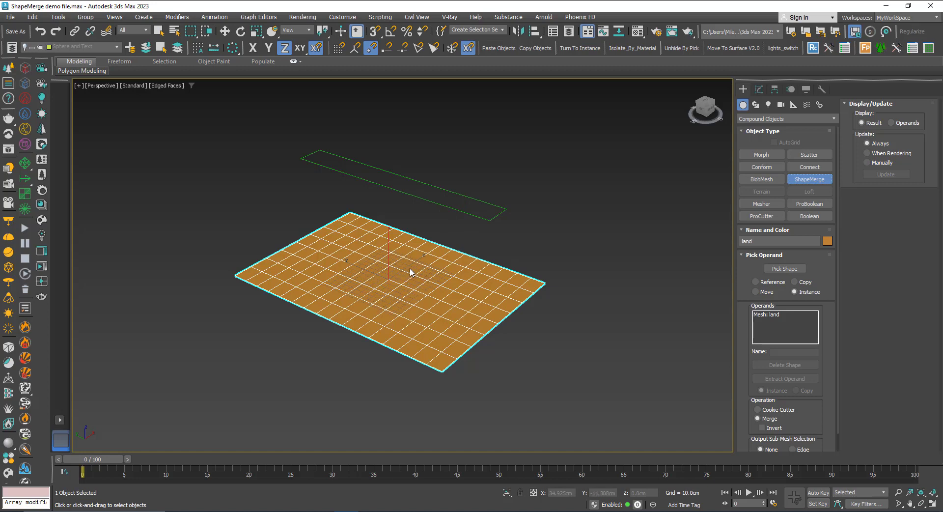
click(784, 268)
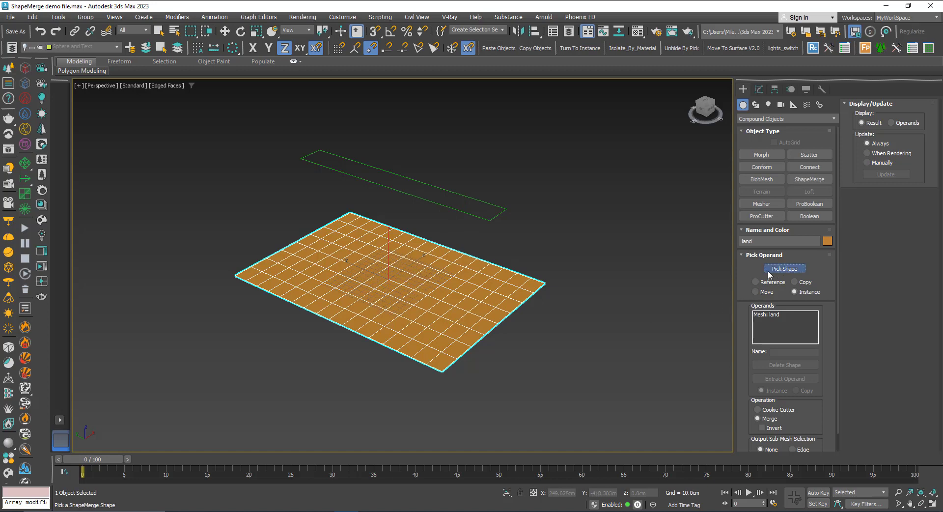
mouse_move(456, 211)
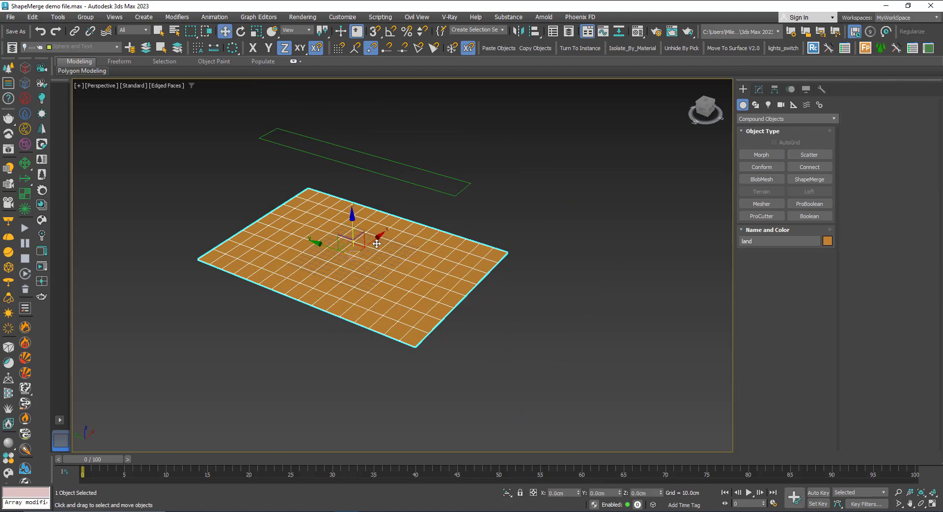
Select the thin '2D_to project' rectangle and stretch it to overhang the plane
click(361, 169)
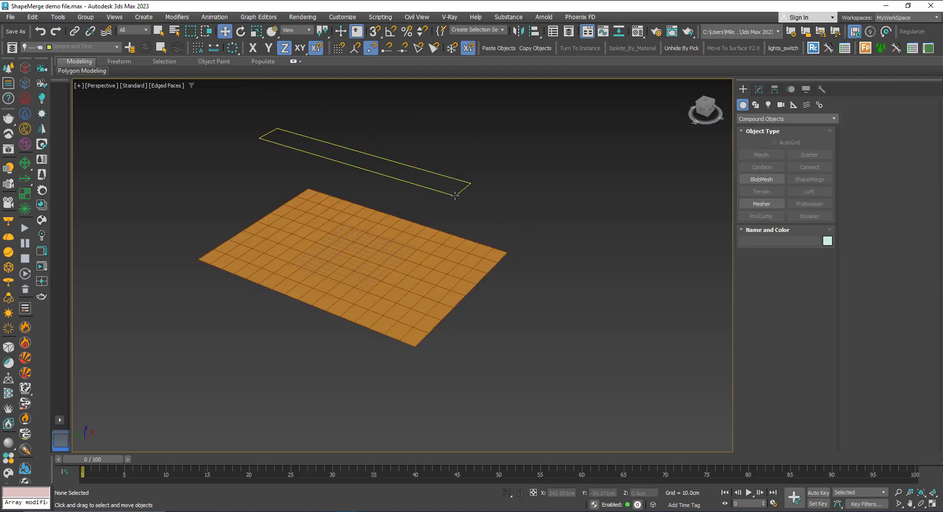
click(349, 271)
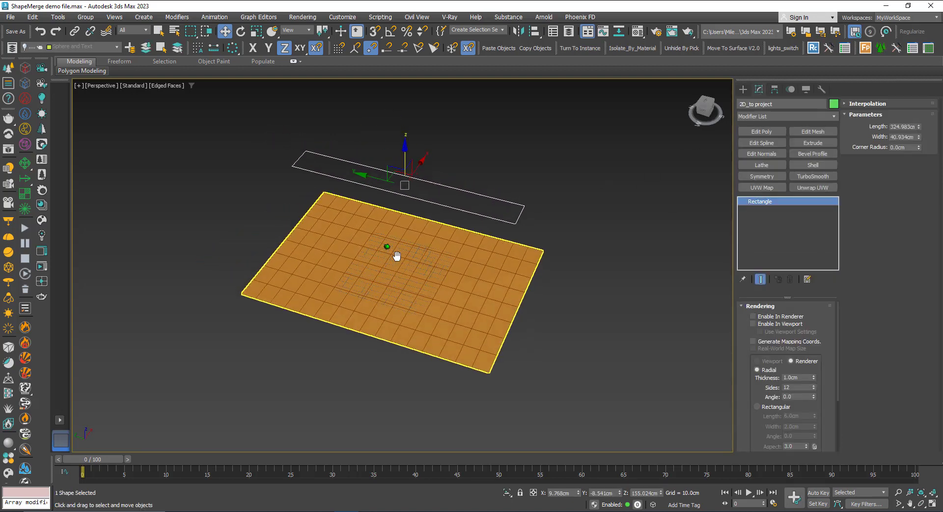
drag(395, 254, 409, 271)
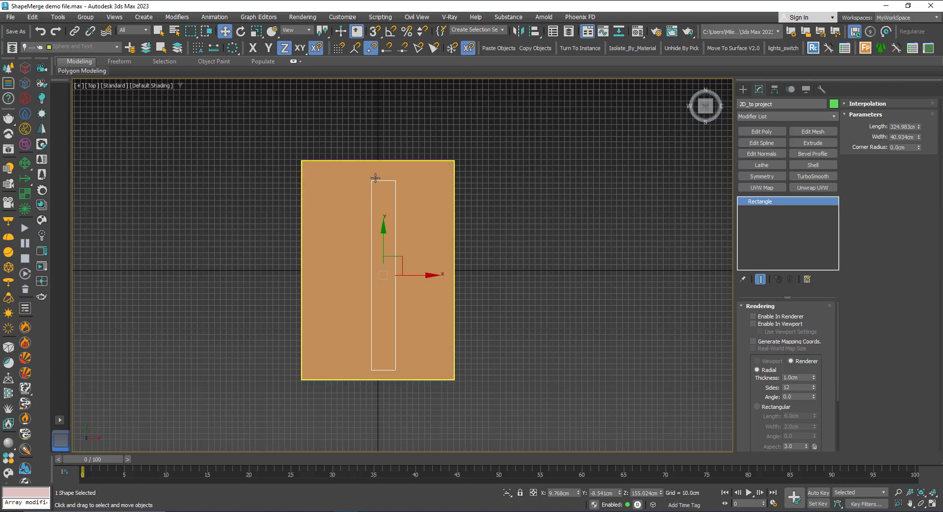
mouse_move(380, 340)
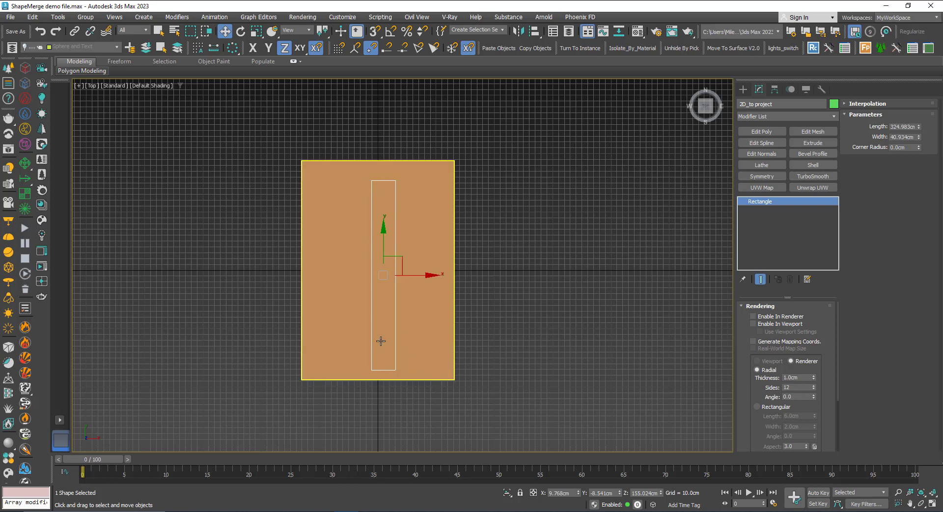
mouse_move(381, 360)
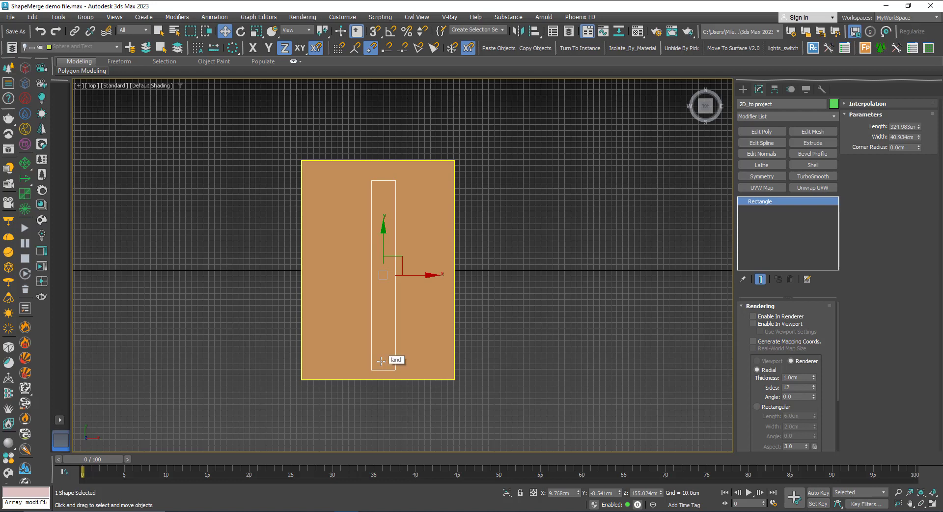
mouse_move(334, 168)
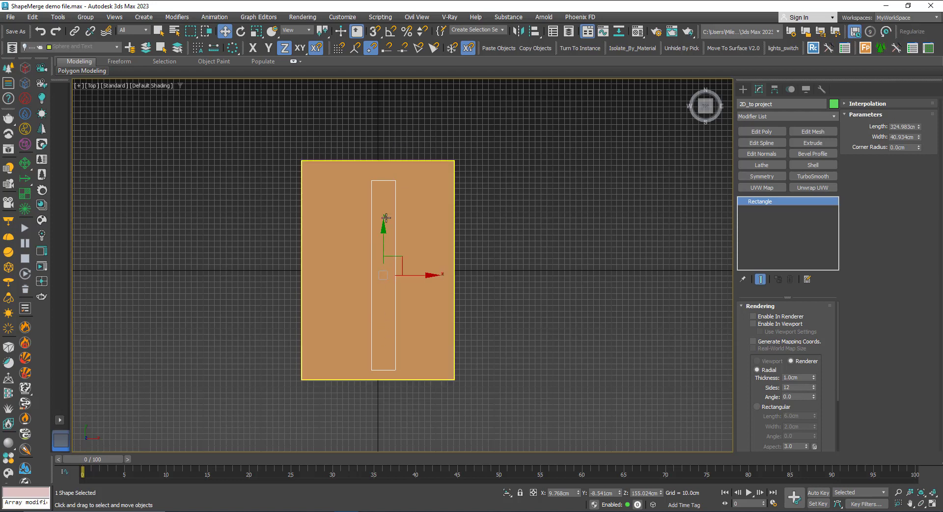
mouse_move(368, 370)
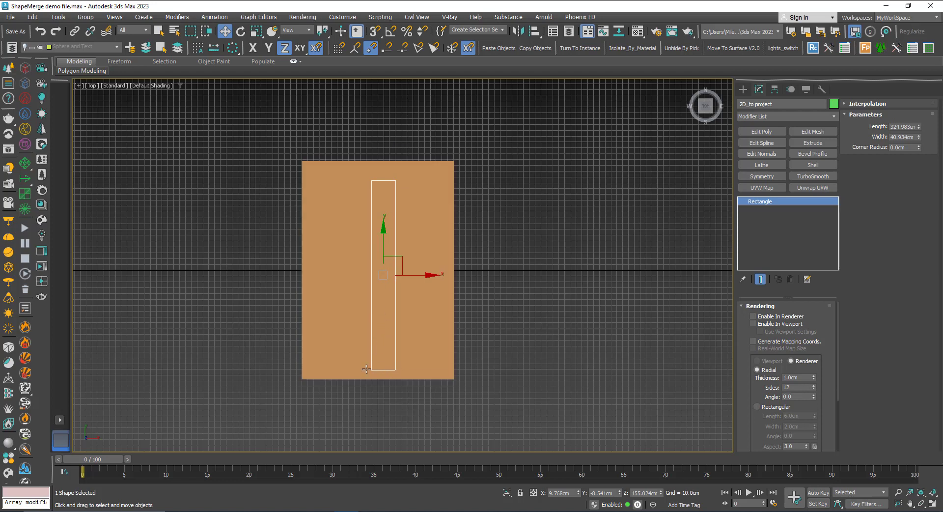
mouse_move(384, 383)
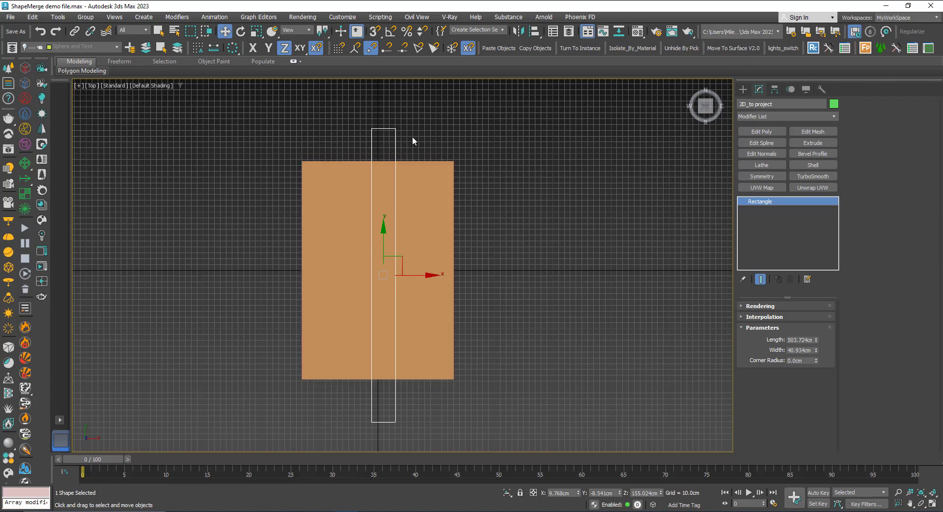
mouse_move(395, 158)
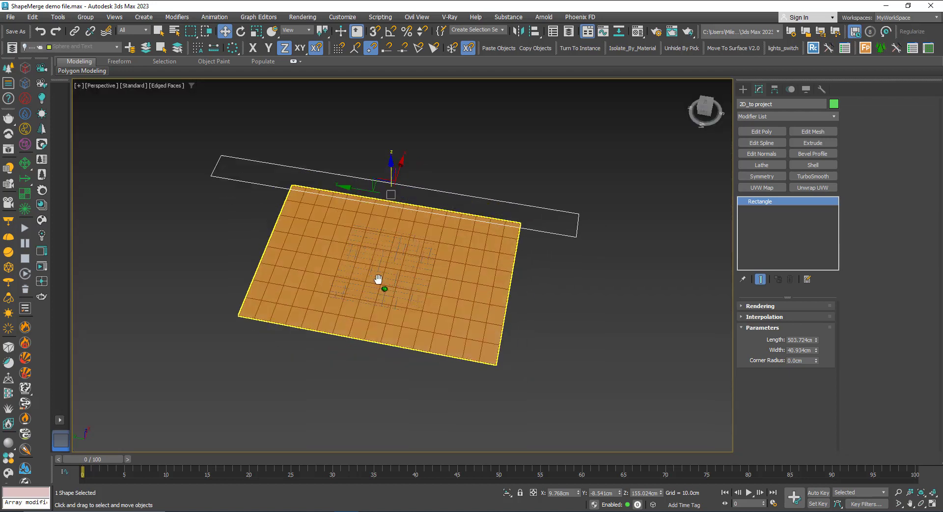
Reapply ShapeMerge to the land plane and pick the rectangle as its shape operand
click(743, 89)
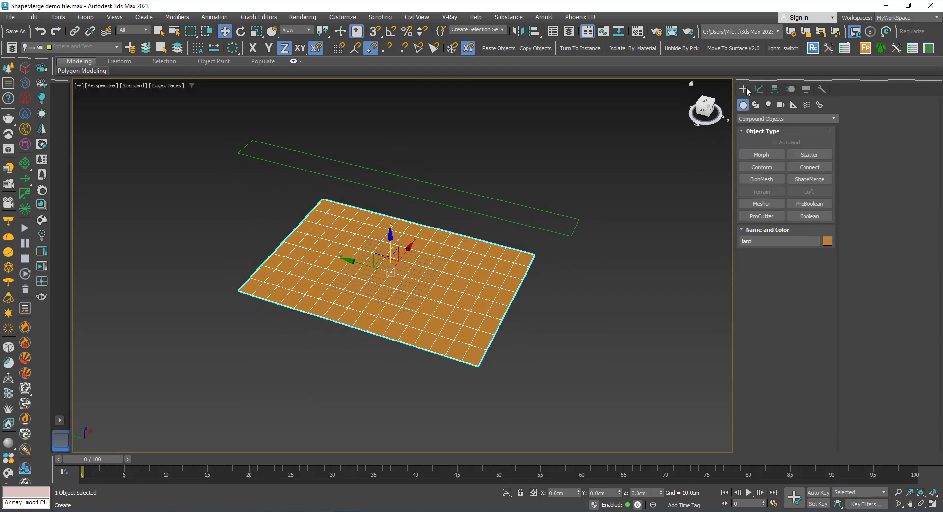
click(809, 179)
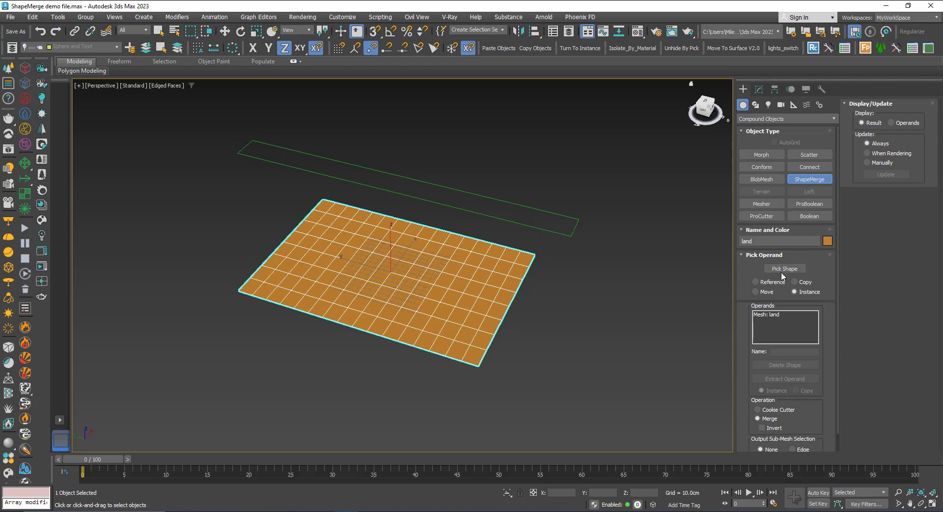
click(784, 268)
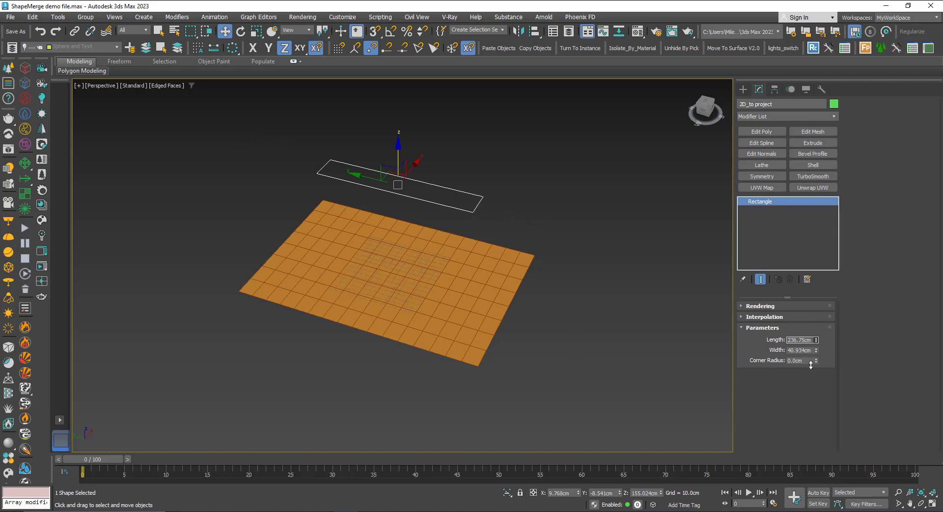
click(391, 283)
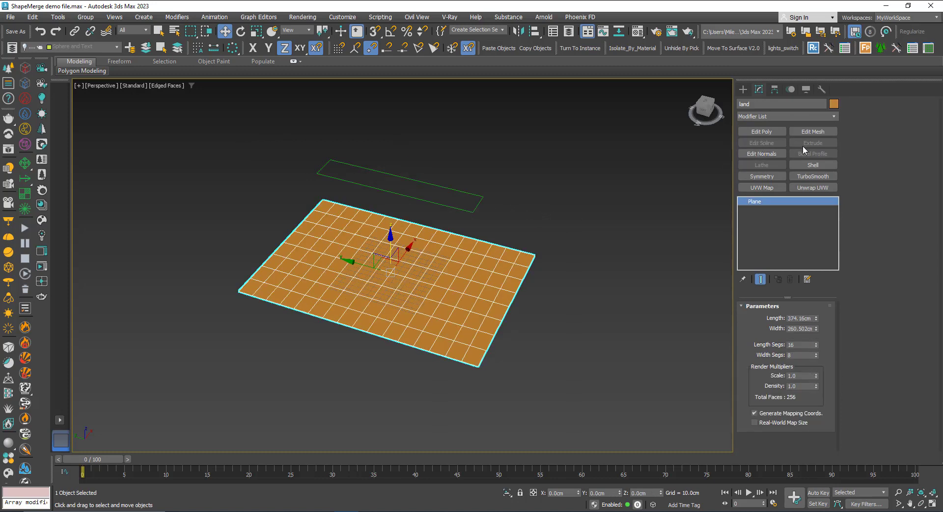
click(809, 179)
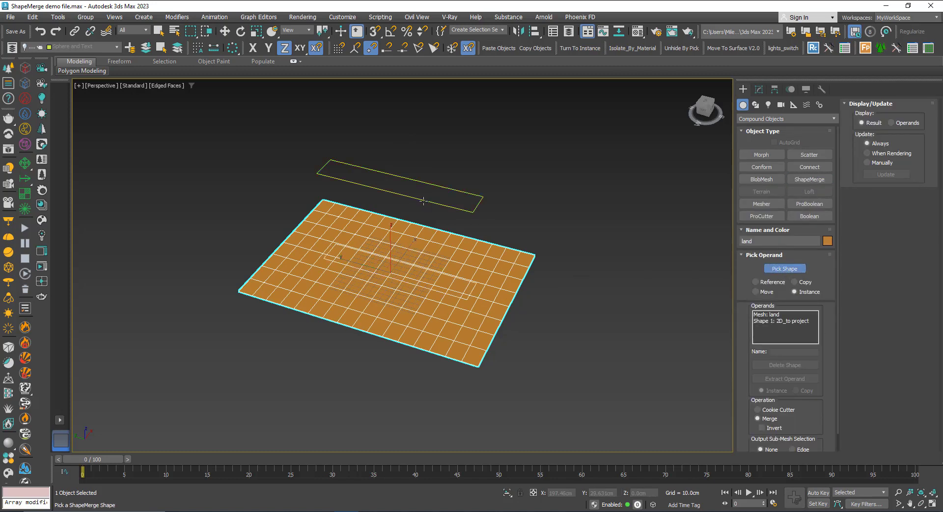
Finish the shape merge and select the long rectangle shape above the plane
drag(423, 201, 395, 296)
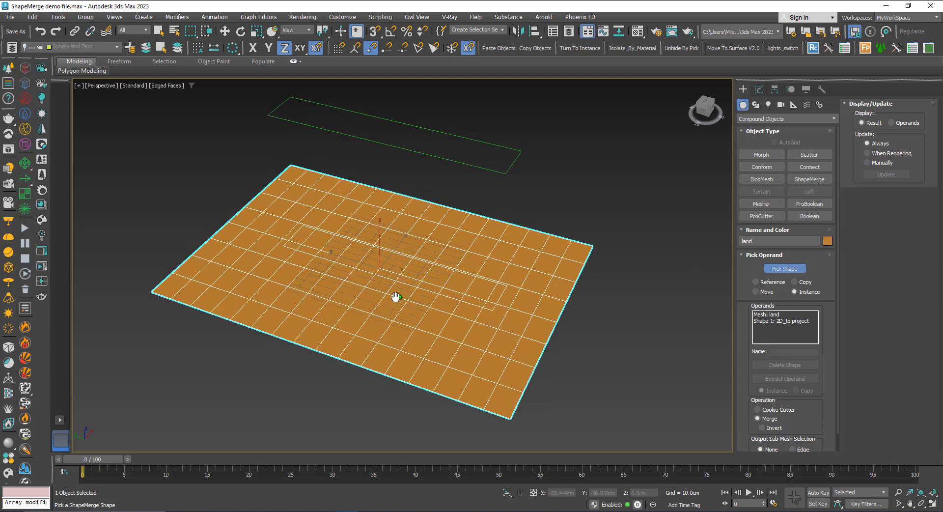
drag(395, 296, 357, 253)
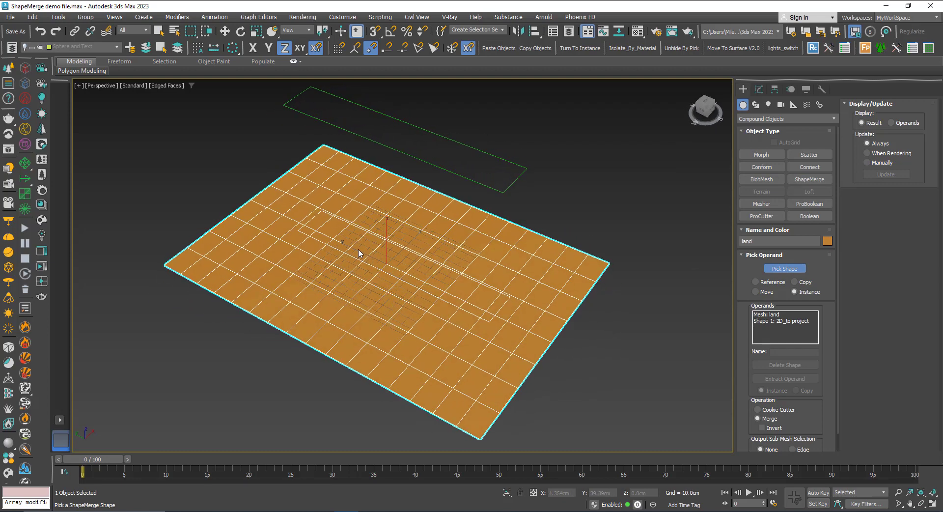
click(809, 178)
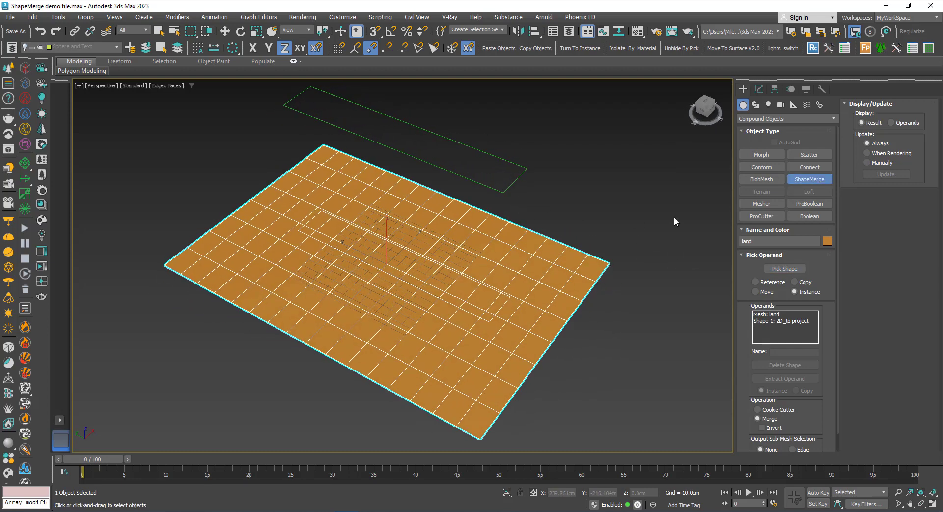
click(808, 179)
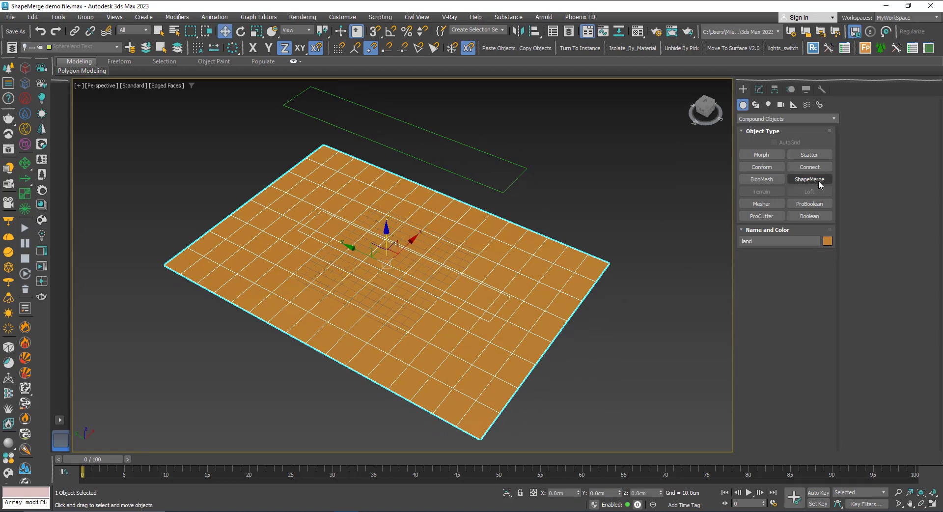
mouse_move(579, 199)
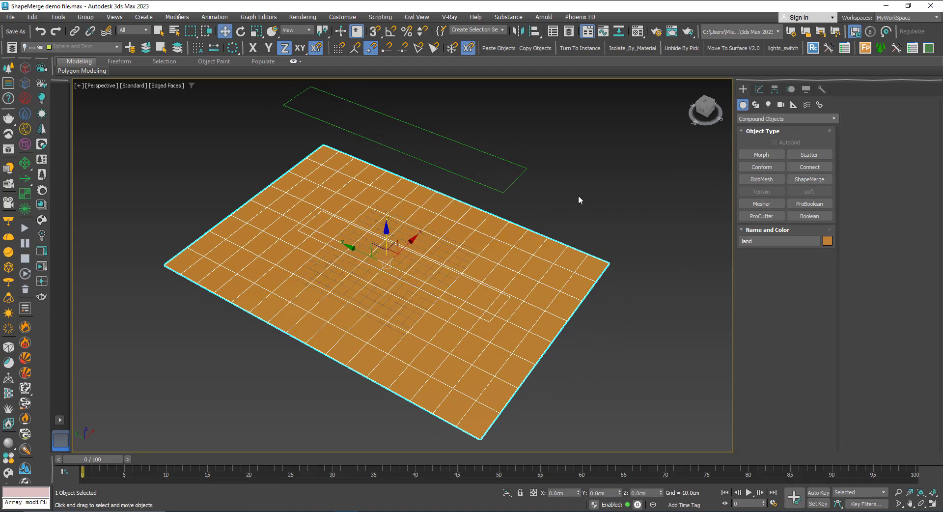
click(397, 108)
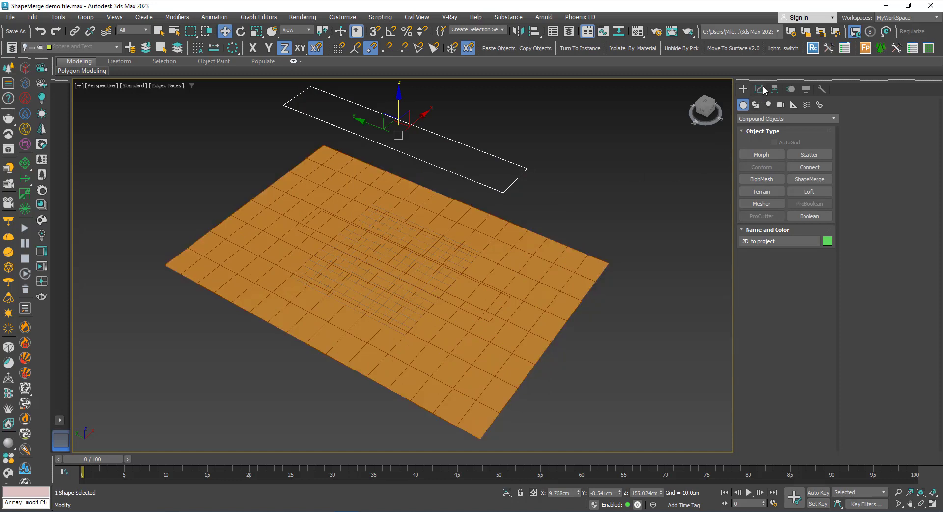
Add an Edit Spline modifier to the rectangle and enter Segment sub-object level
click(759, 88)
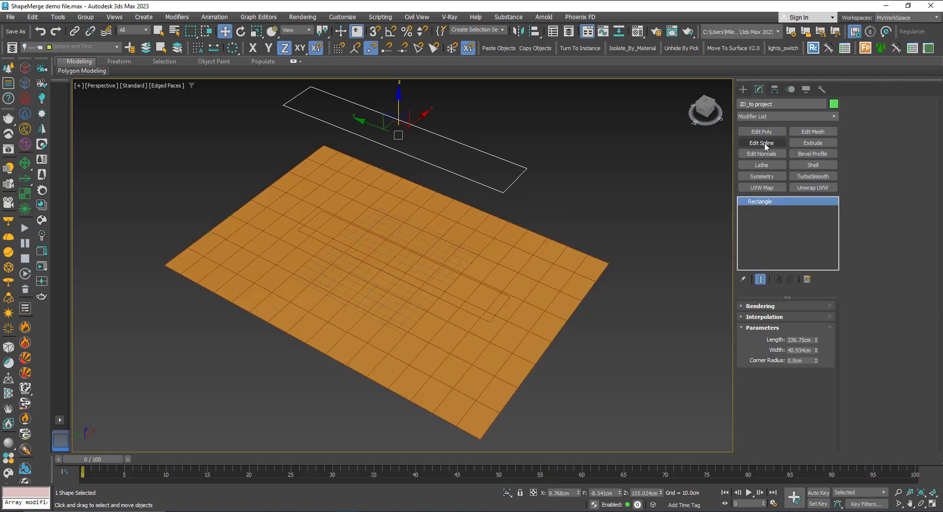
click(761, 143)
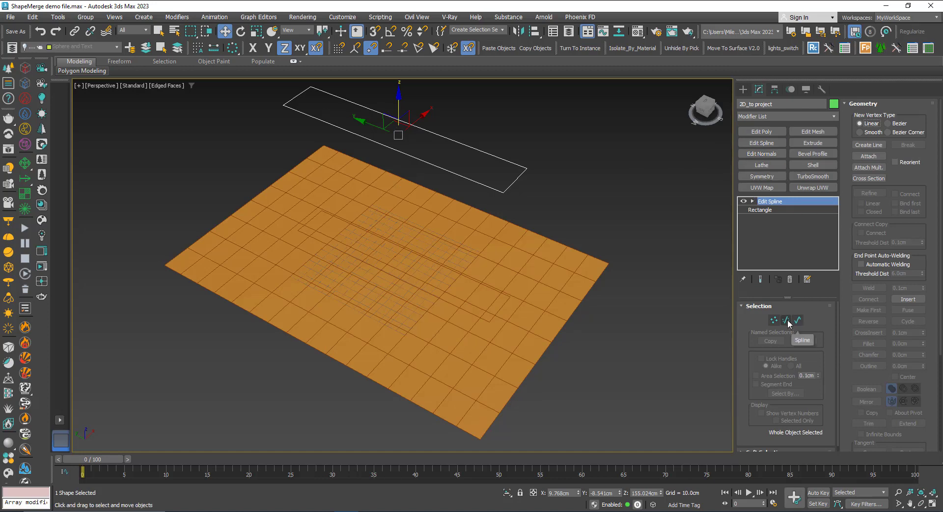
click(786, 319)
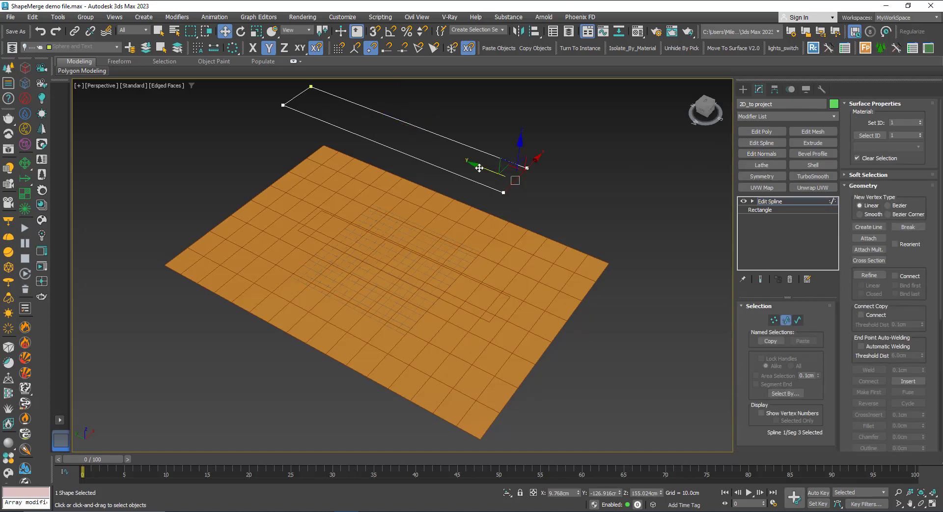
Move the rectangle's segments into a long narrow strip stretching past the plane's edge
drag(479, 168, 515, 190)
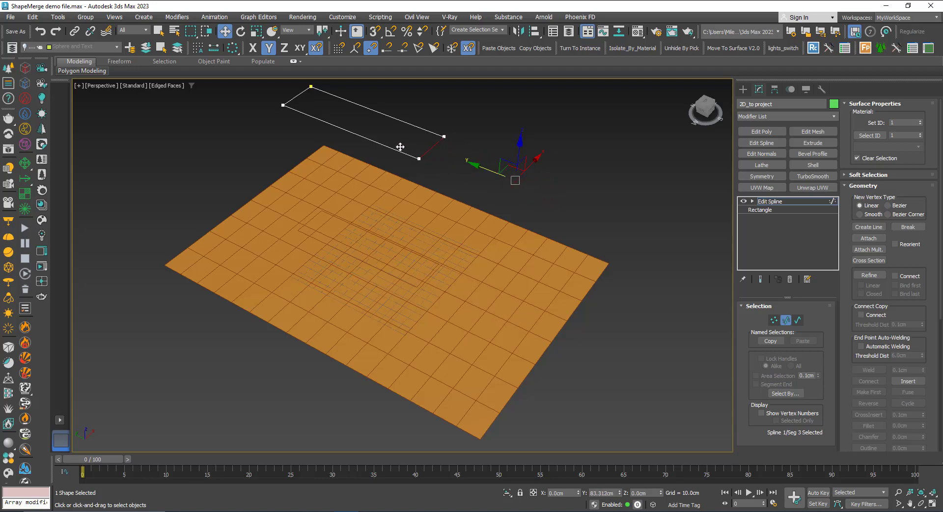
drag(400, 147, 475, 150)
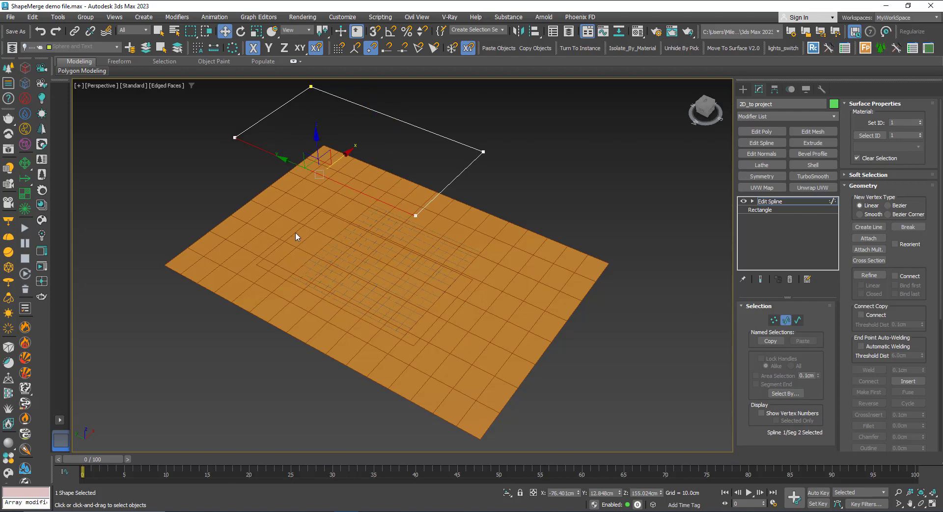
mouse_move(342, 212)
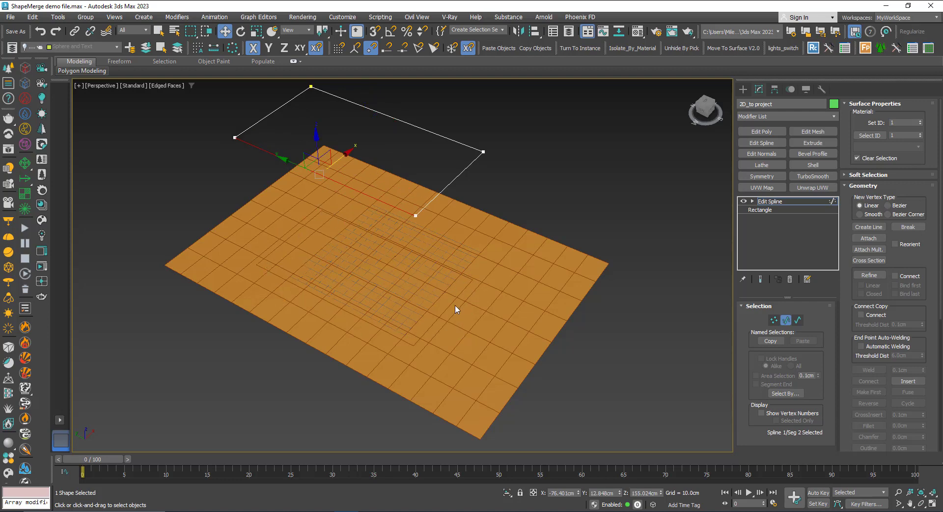
mouse_move(340, 265)
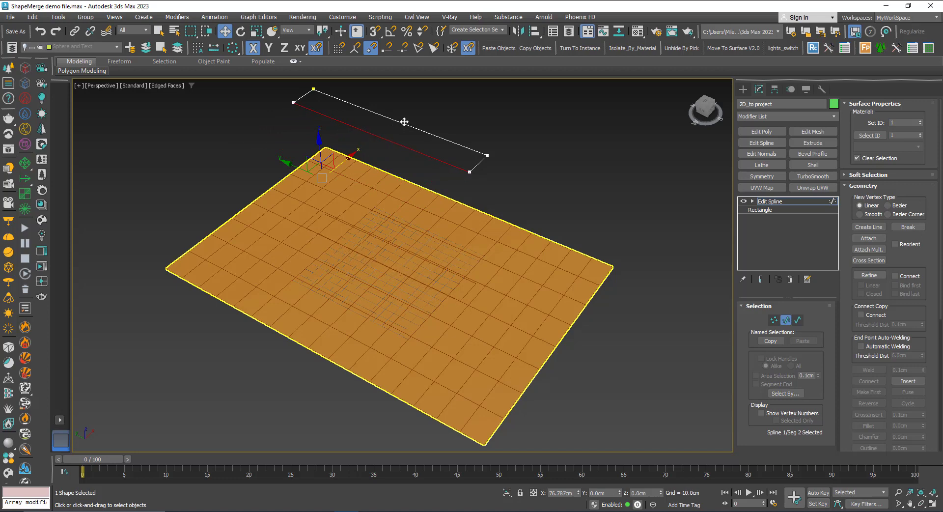
drag(321, 159, 376, 135)
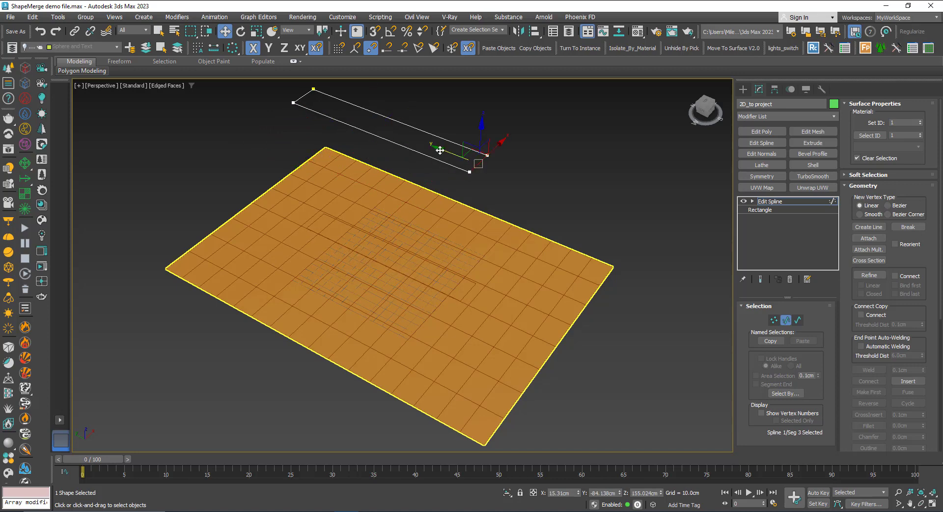
drag(440, 149, 563, 198)
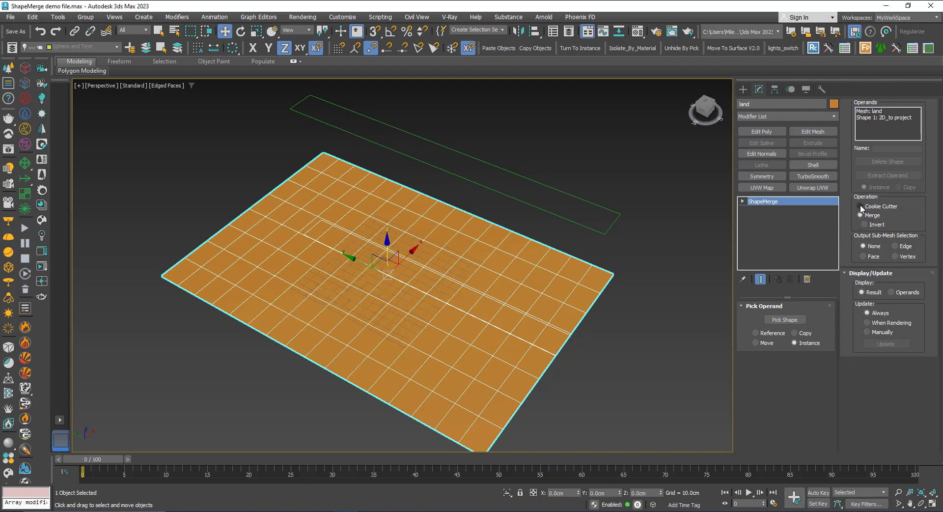
Set ShapeMerge to Cookie Cutter and fit the widened rectangle inside the plane
click(863, 206)
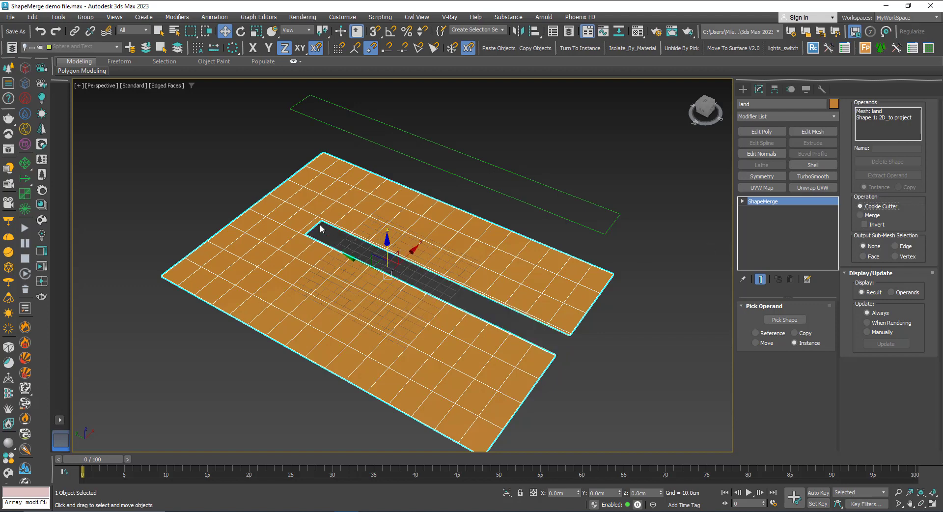
mouse_move(516, 299)
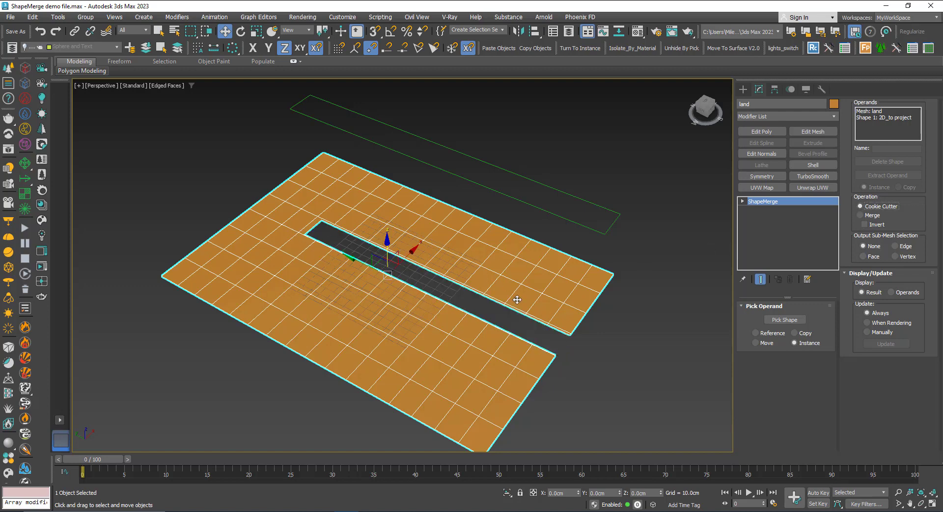
mouse_move(585, 206)
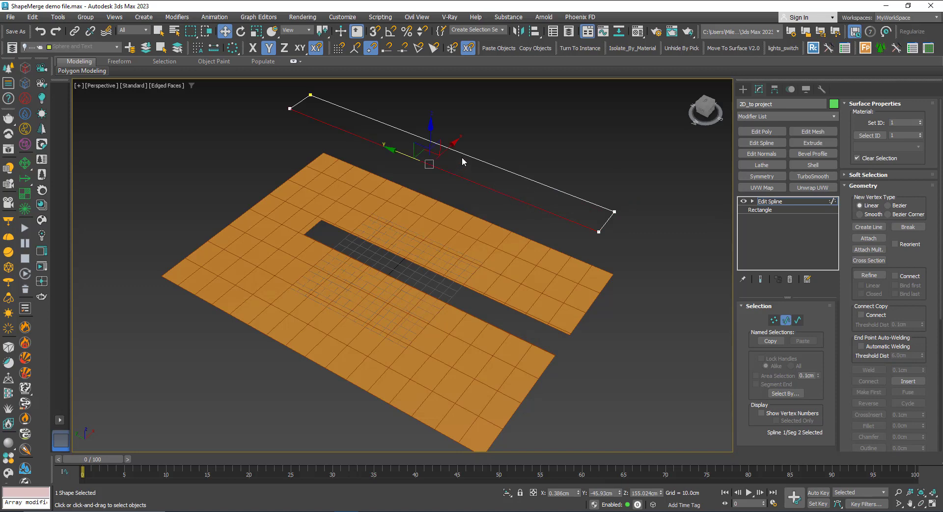
drag(463, 161, 449, 158)
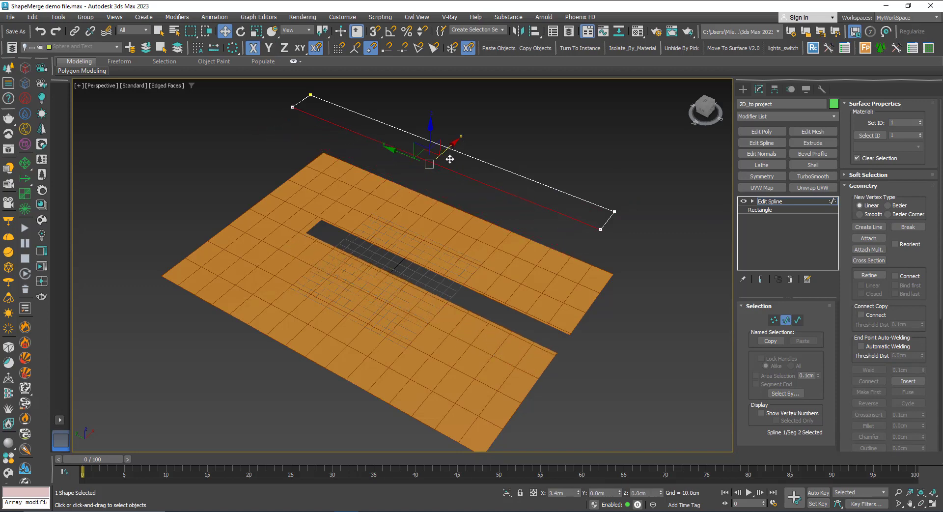
drag(449, 159, 436, 175)
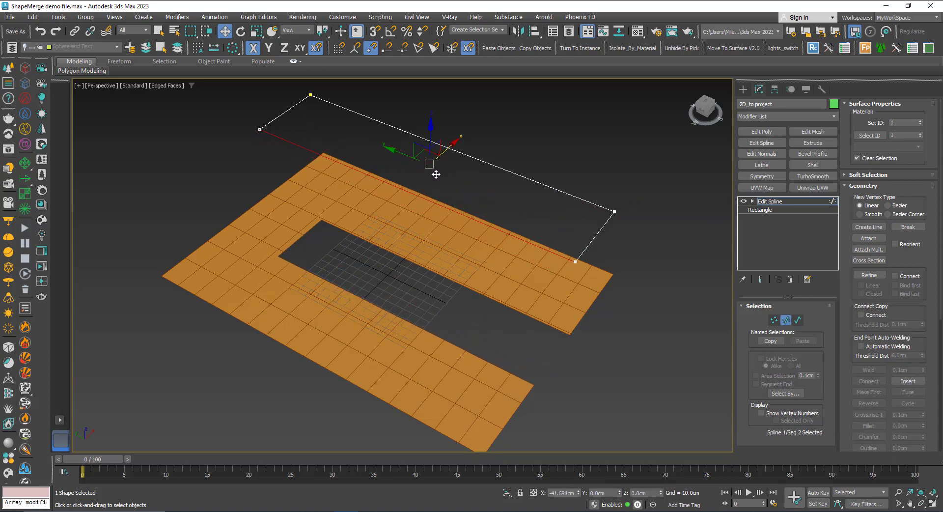
drag(436, 174, 399, 174)
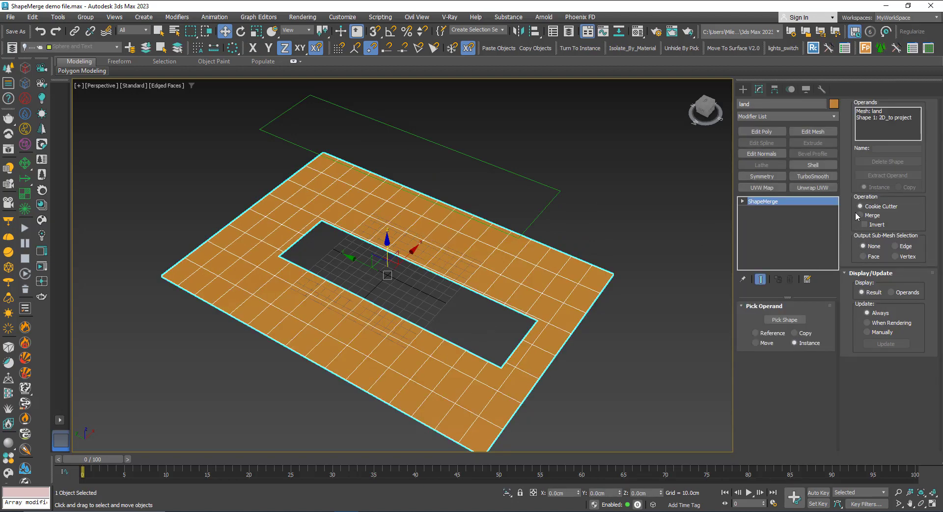
Switch ShapeMerge to Merge and select the road-strip polygons at Edit Poly Polygon level
click(862, 215)
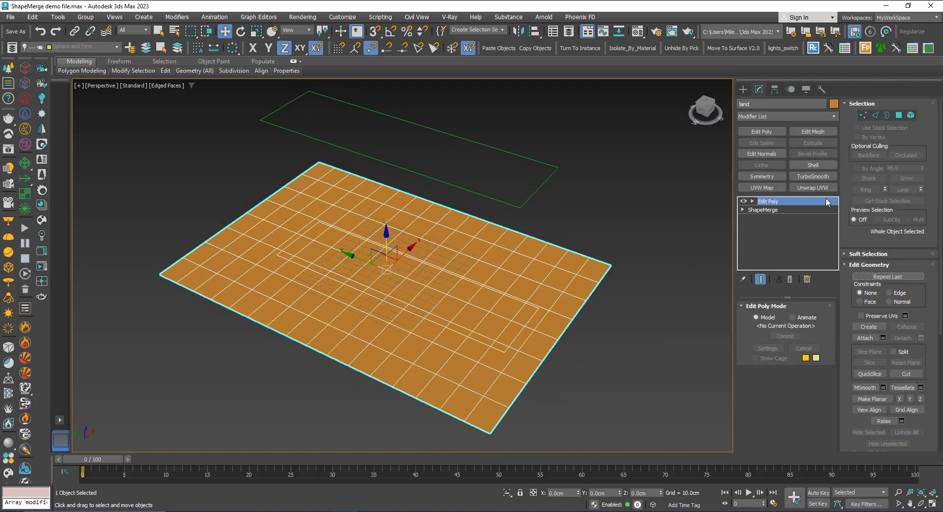
click(899, 115)
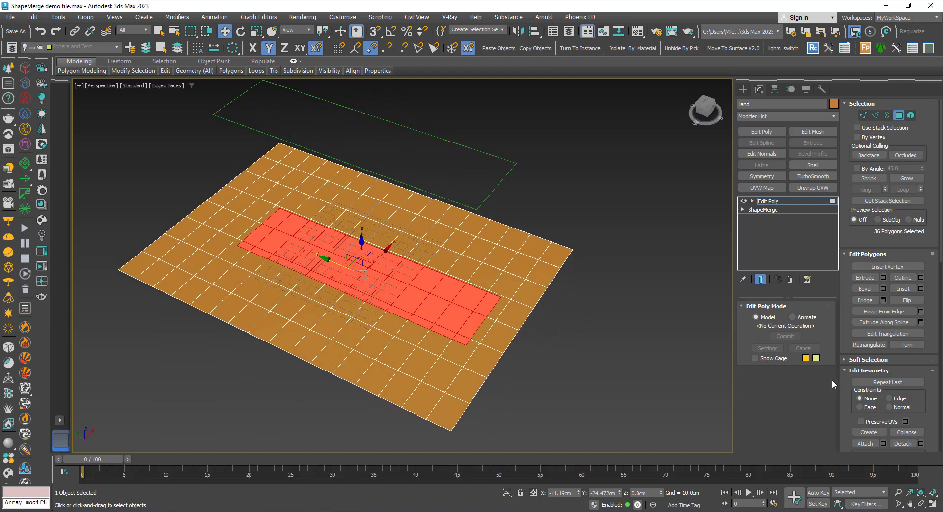
scroll(down, 3)
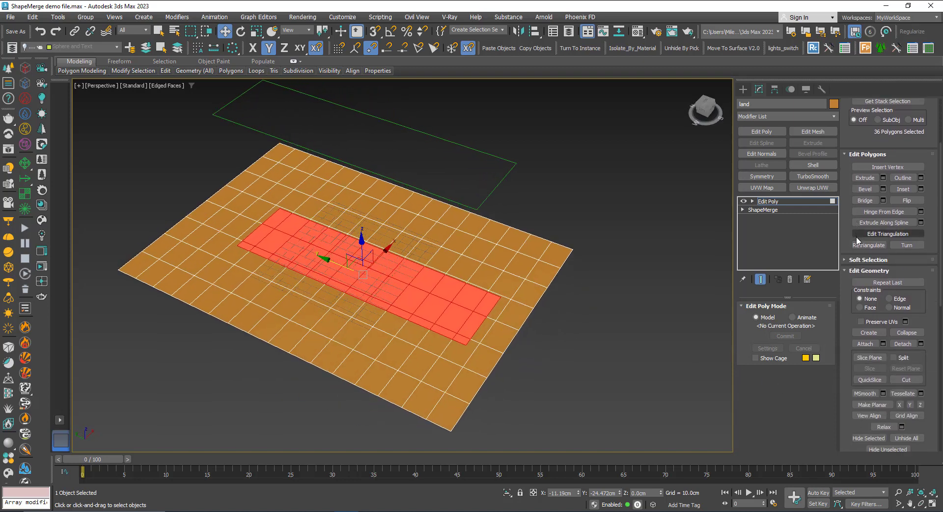
scroll(down, 3)
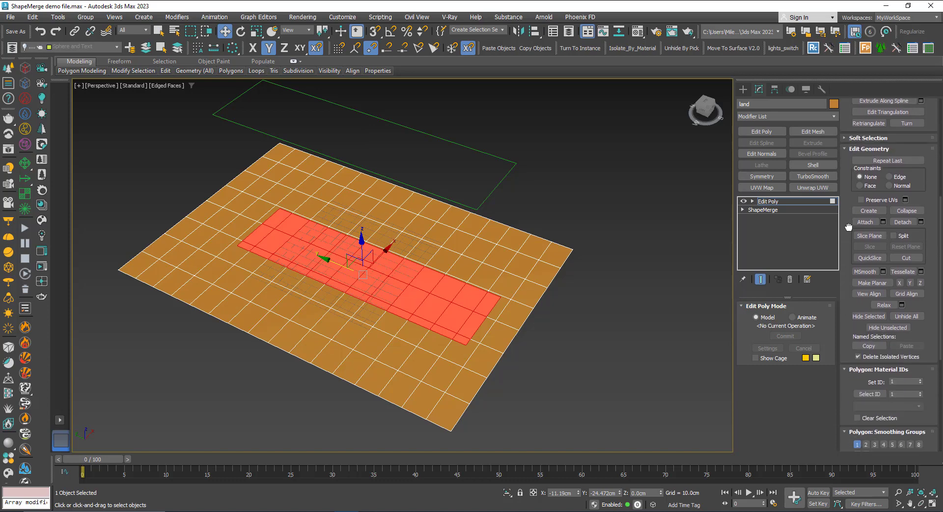
scroll(down, 3)
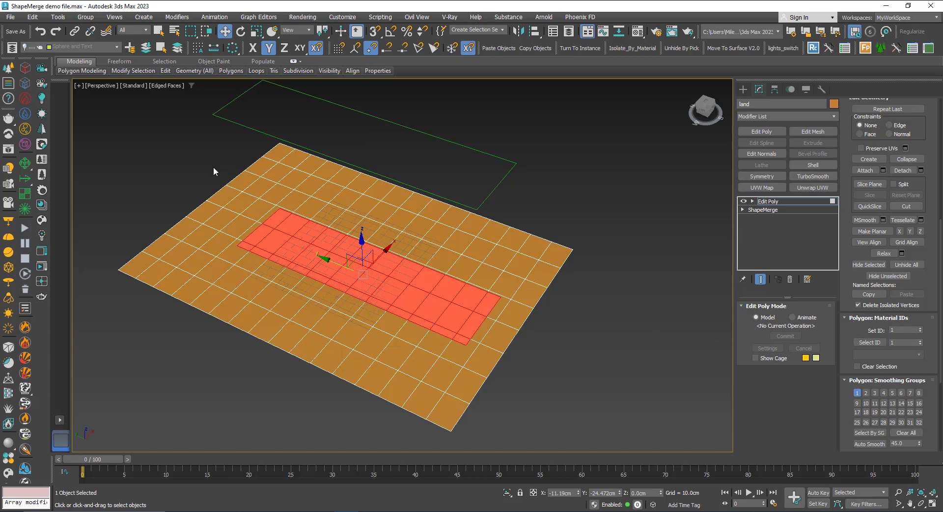
mouse_move(371, 344)
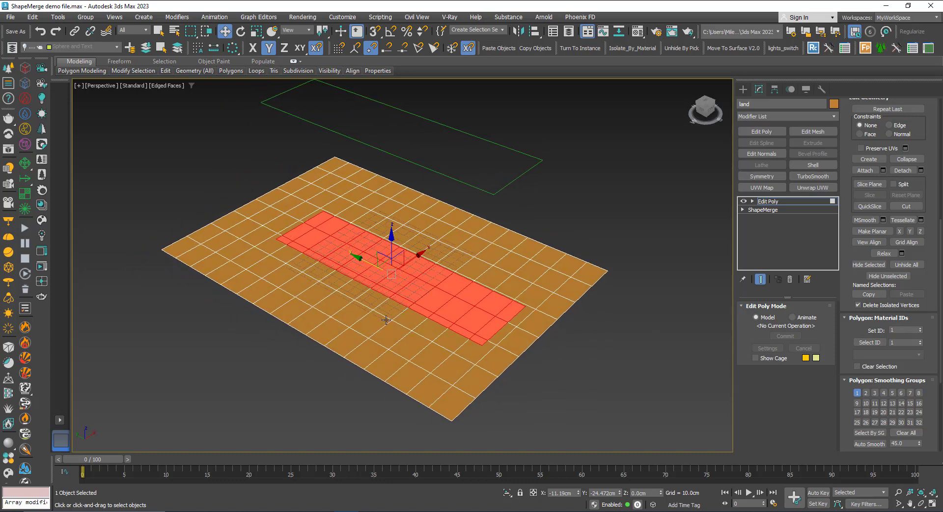
mouse_move(419, 214)
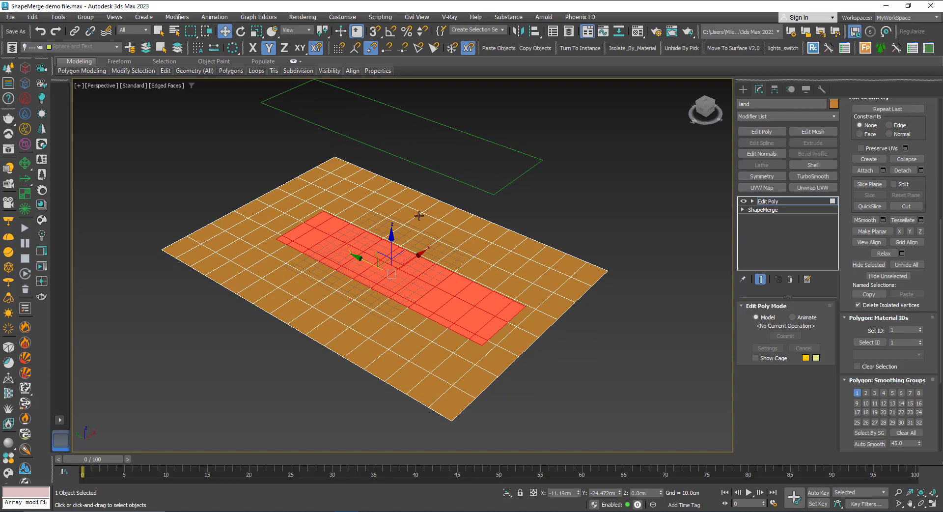
mouse_move(263, 175)
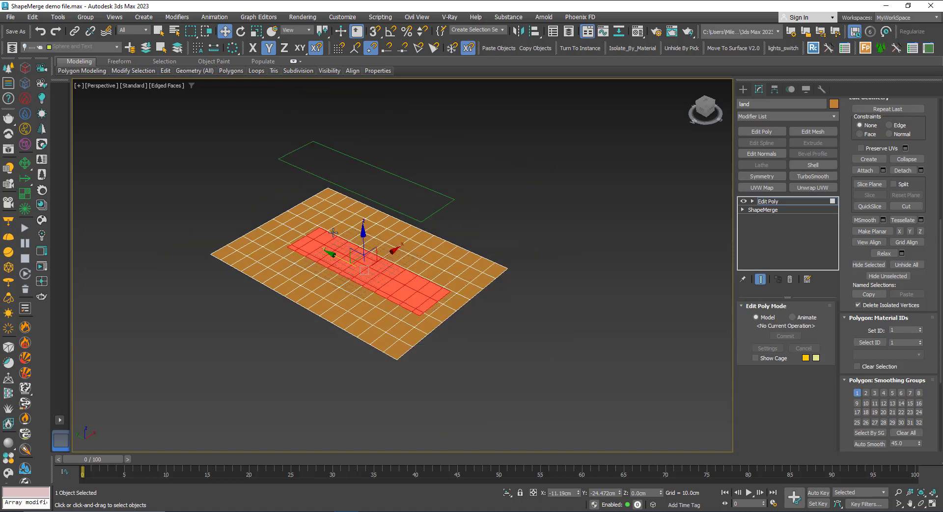
mouse_move(314, 247)
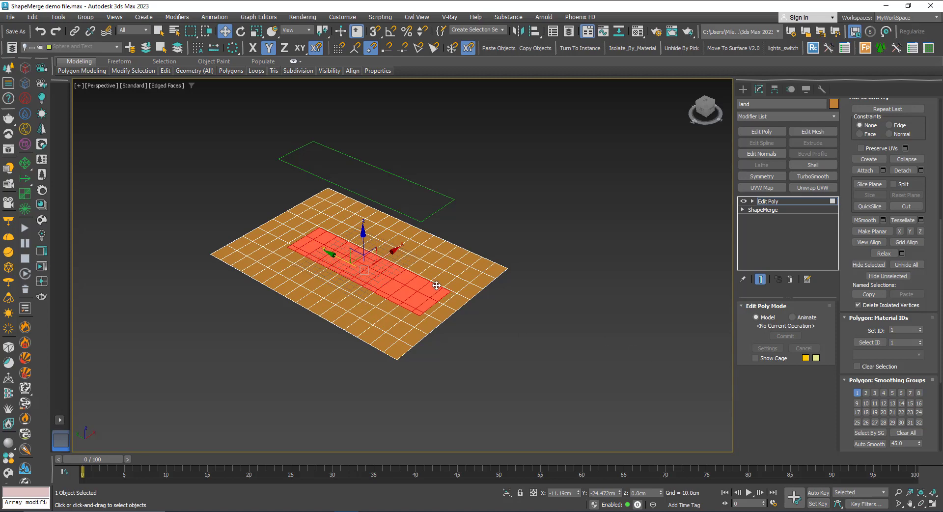
mouse_move(837, 292)
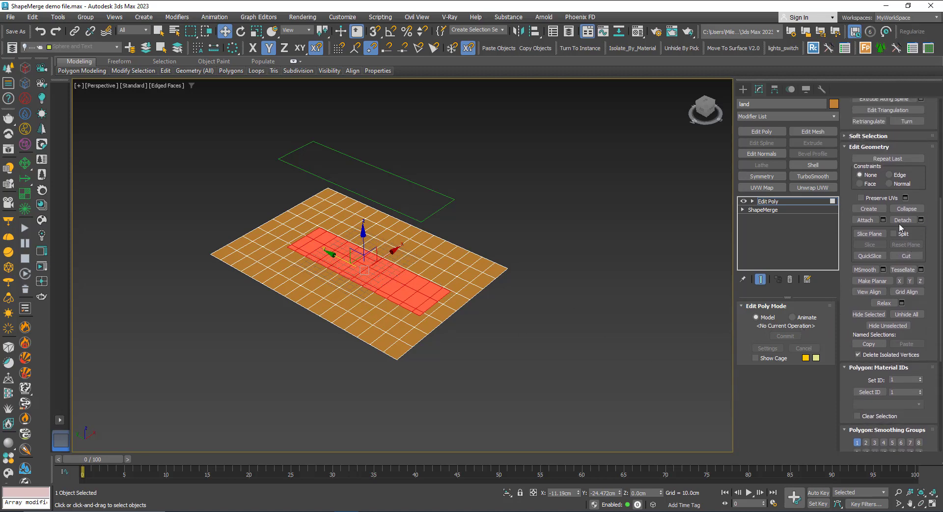
Detach the strip polygons as a separate 'road' object, raise it, then reselect the land plane
click(901, 220)
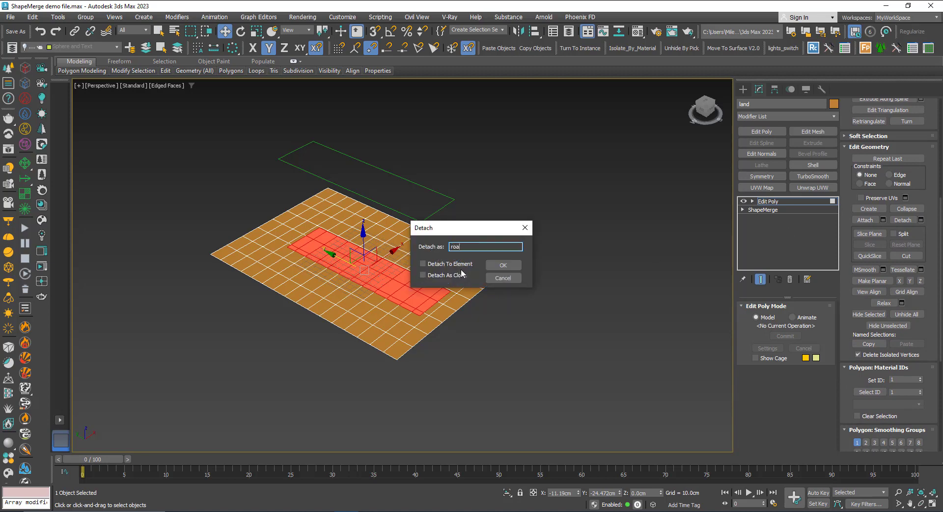
click(503, 264)
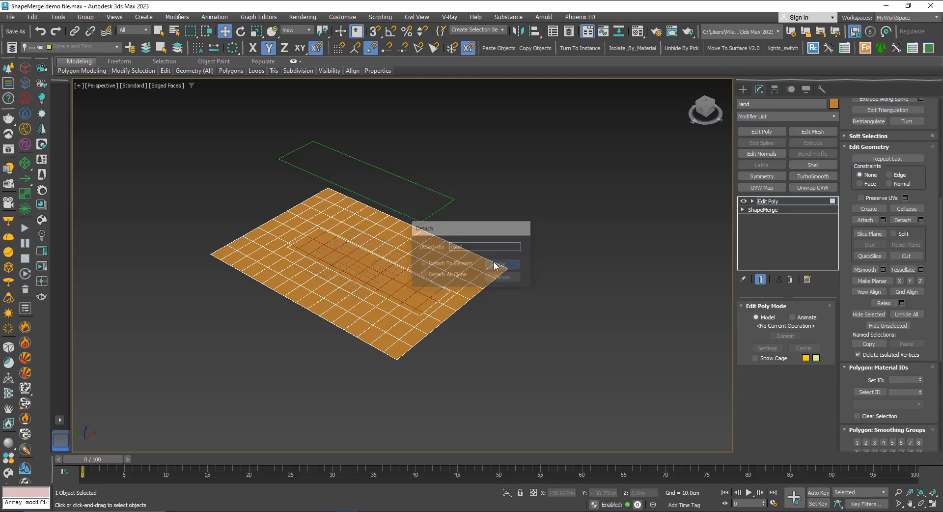
click(501, 263)
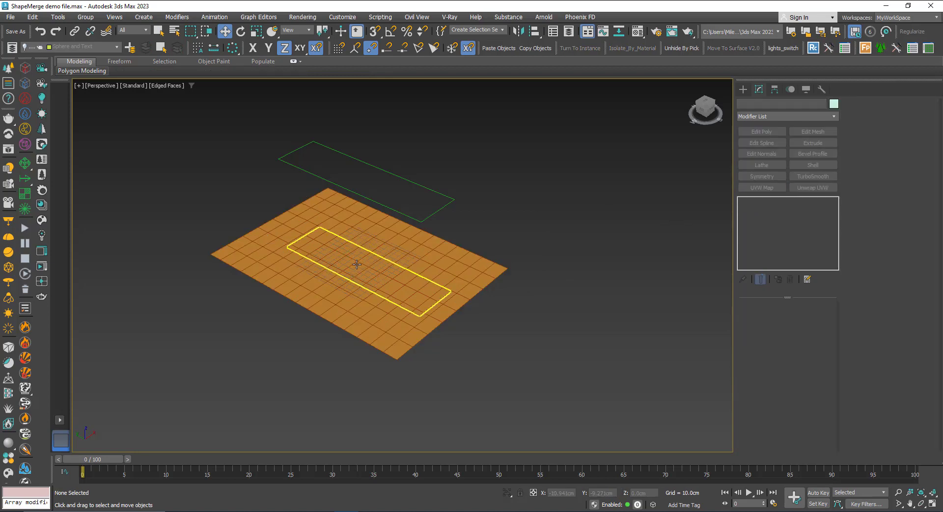
click(367, 168)
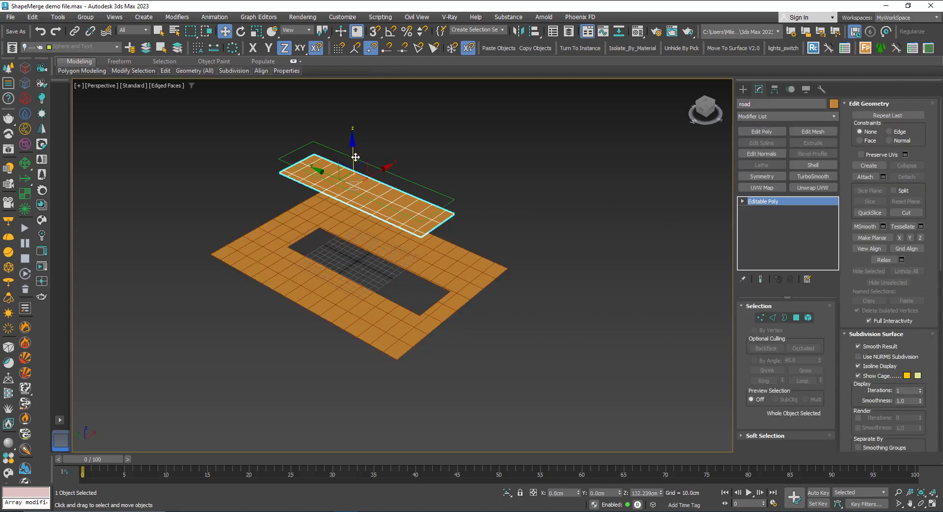
drag(351, 157, 355, 244)
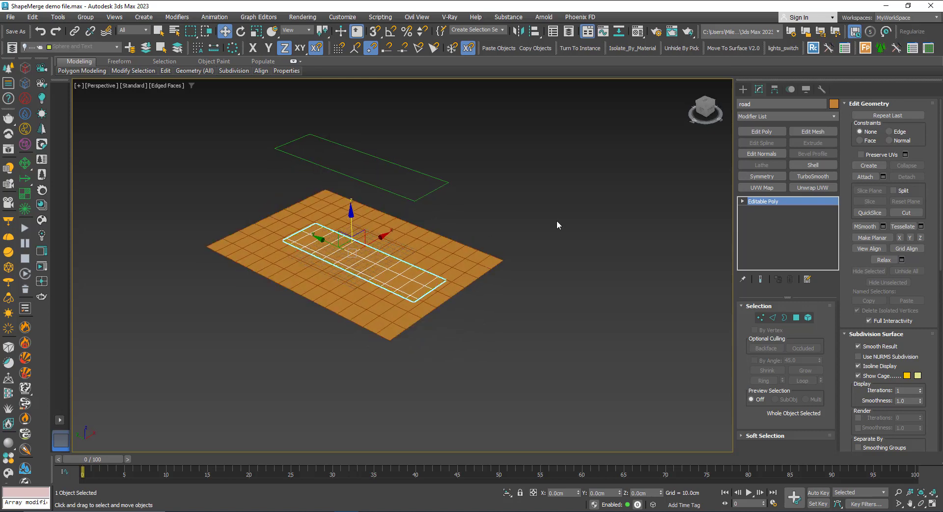
click(833, 103)
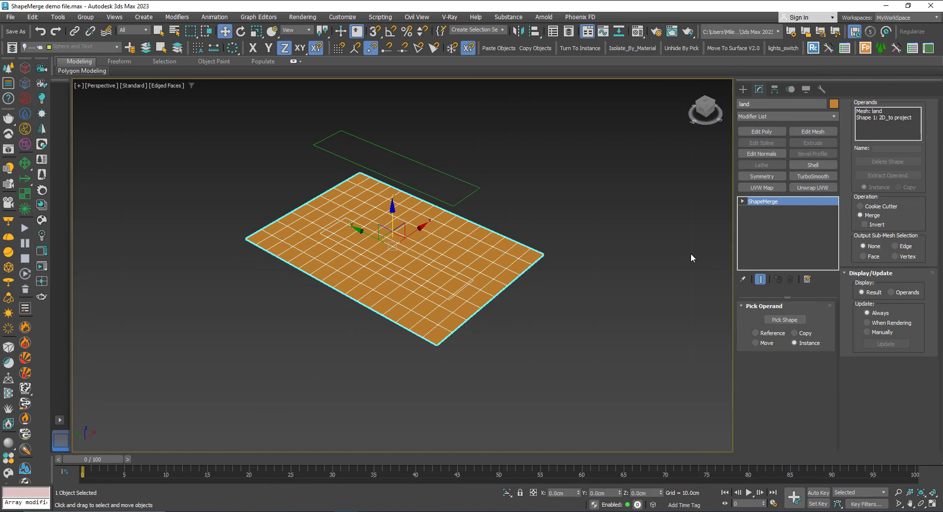
mouse_move(854, 222)
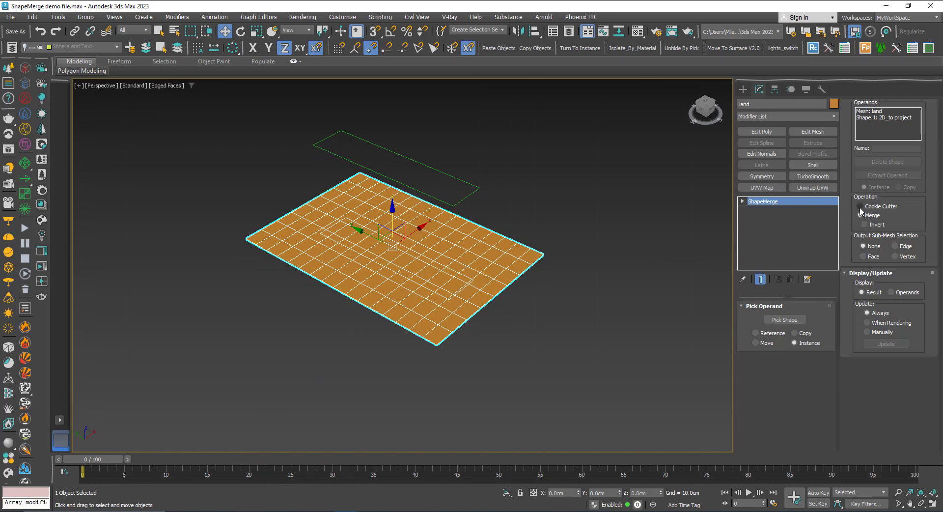
Set the land ShapeMerge to Cookie Cutter, leaving a rectangular hole
click(859, 207)
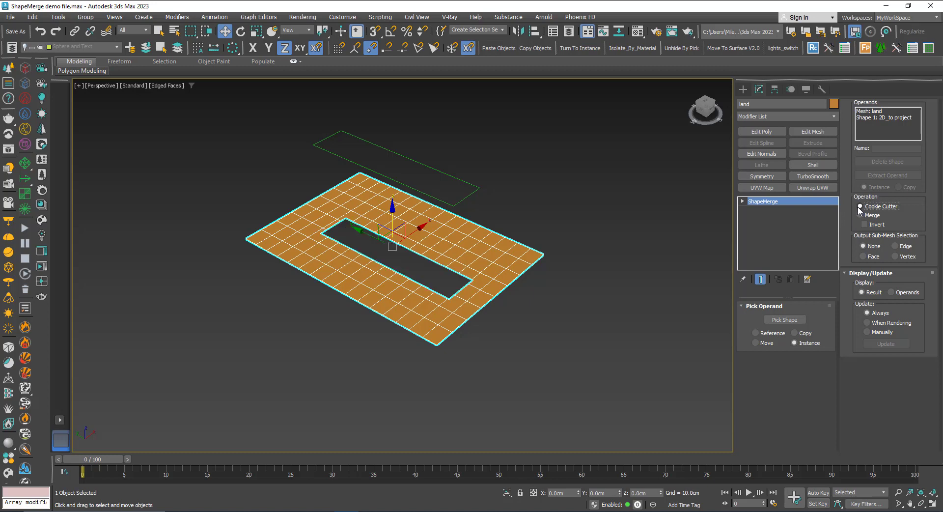
mouse_move(881, 209)
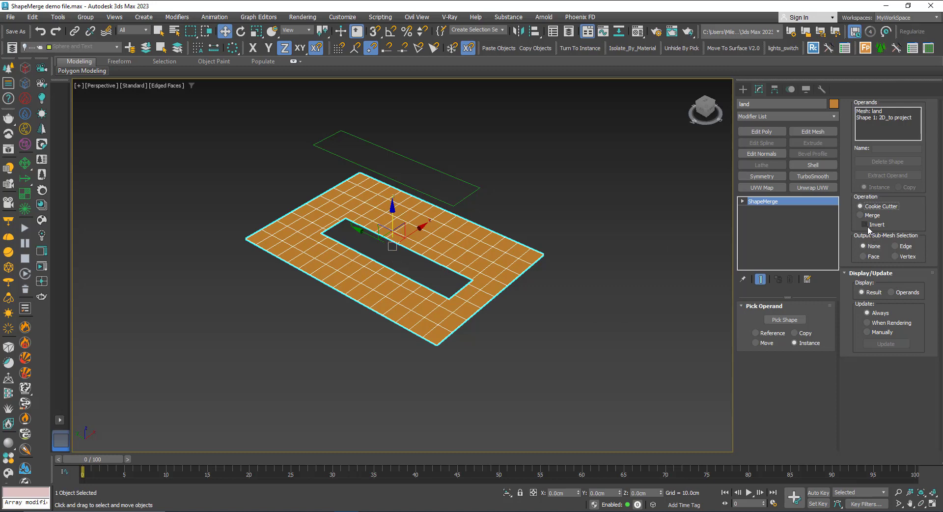
mouse_move(866, 230)
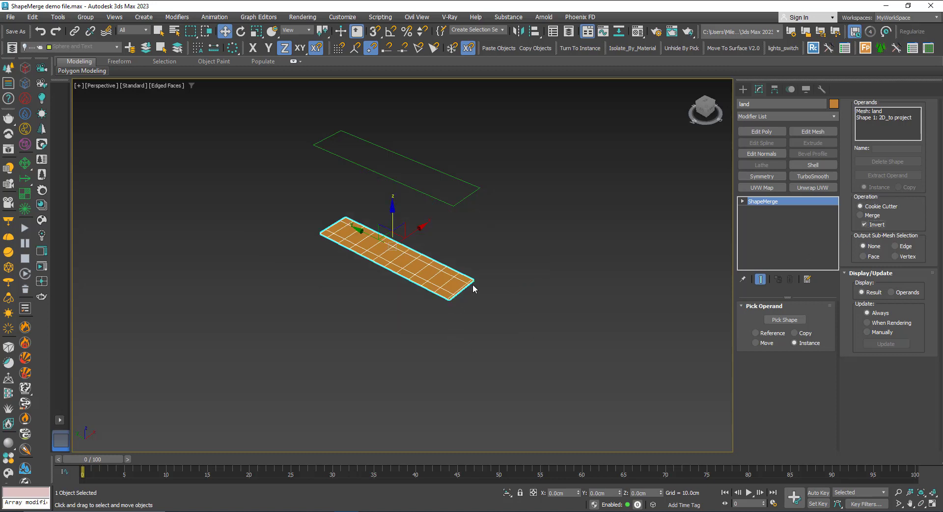
mouse_move(464, 237)
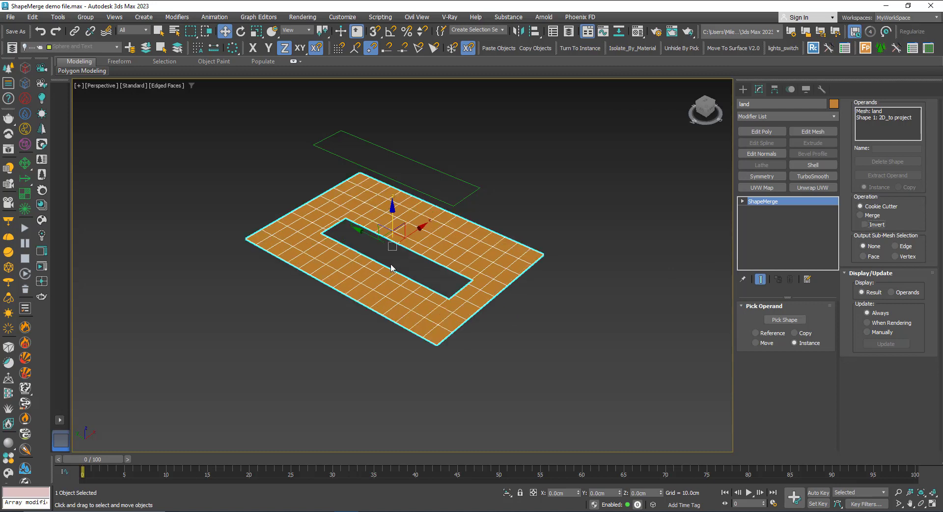
mouse_move(875, 235)
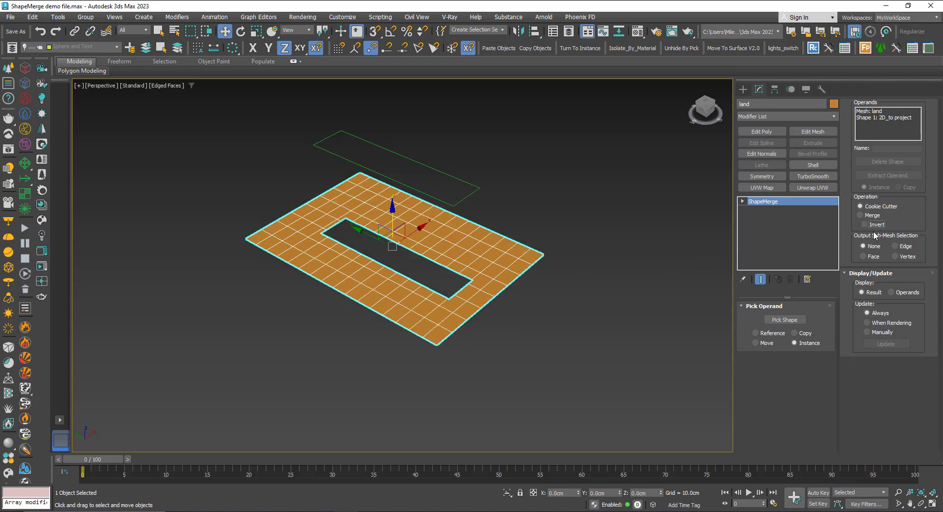
mouse_move(716, 244)
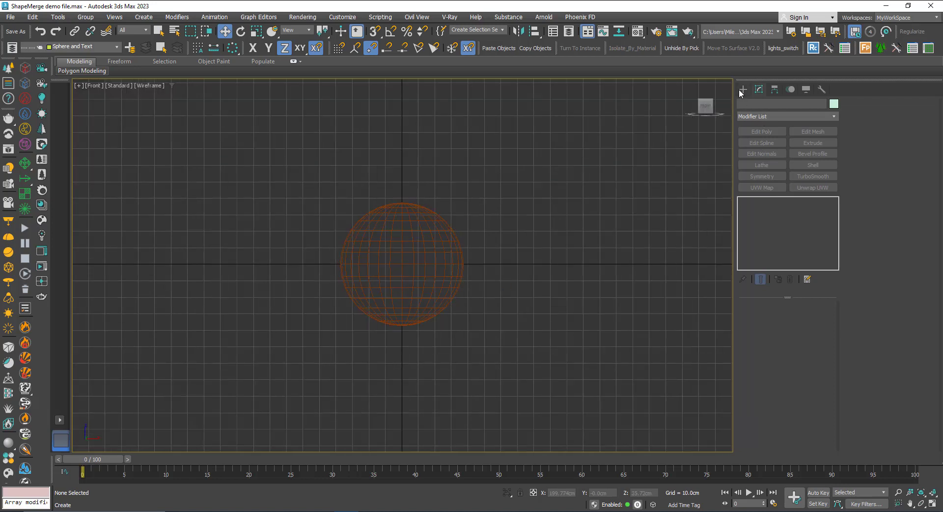
Create a text spline reading 'Shape Merge' in front of the sphere
click(755, 105)
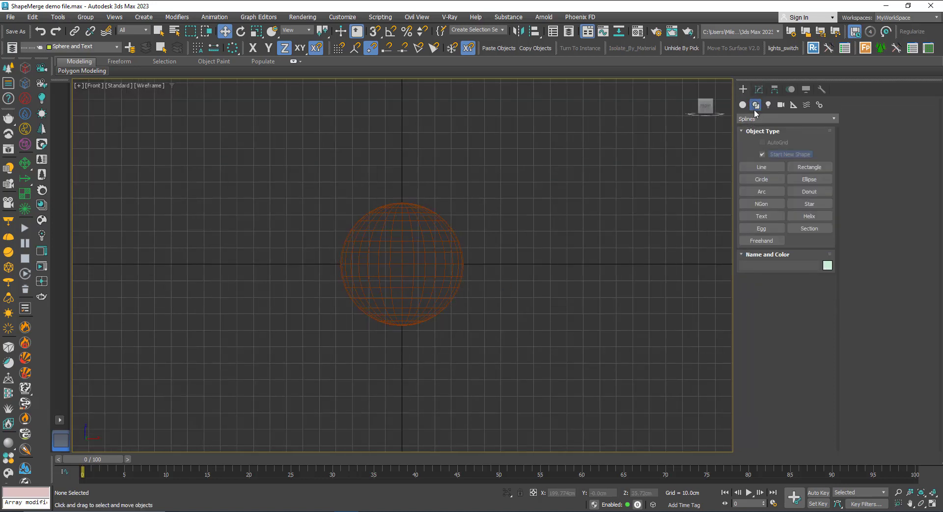
click(760, 215)
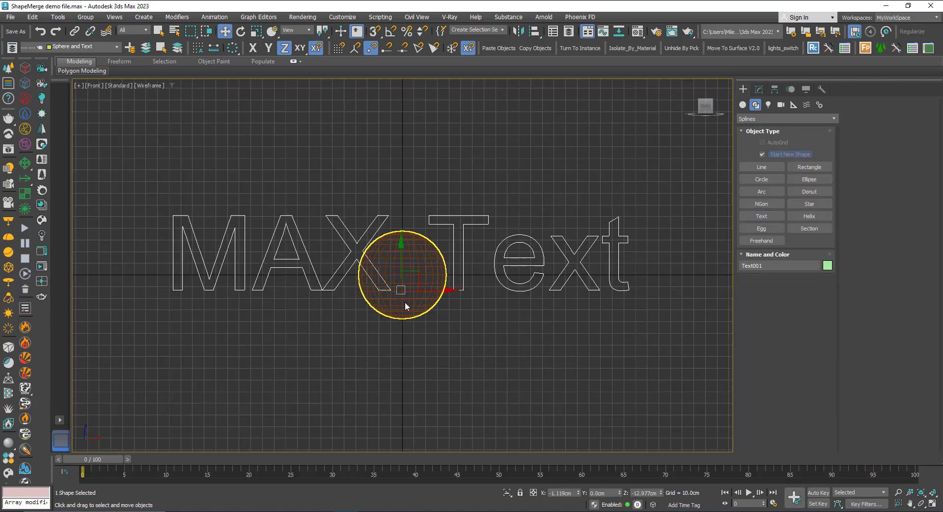
click(755, 105)
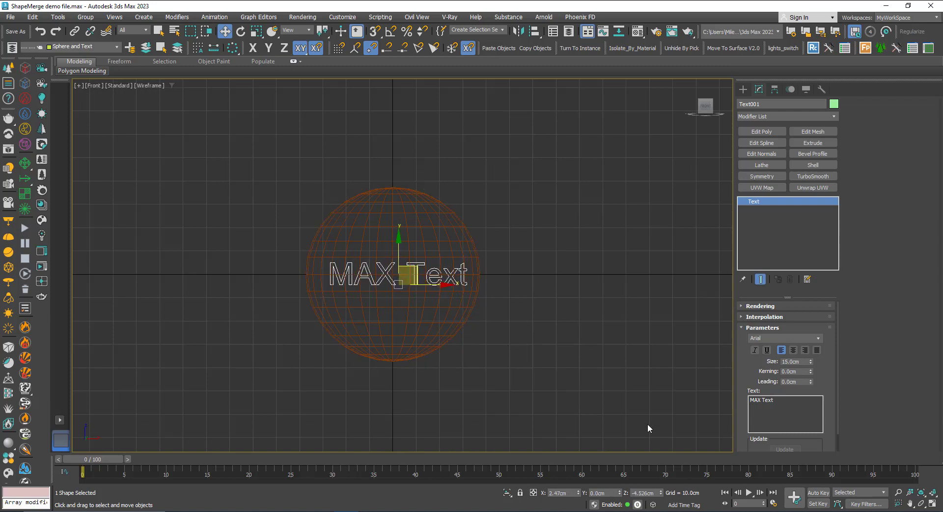
triple_click(785, 399)
text(Shape)
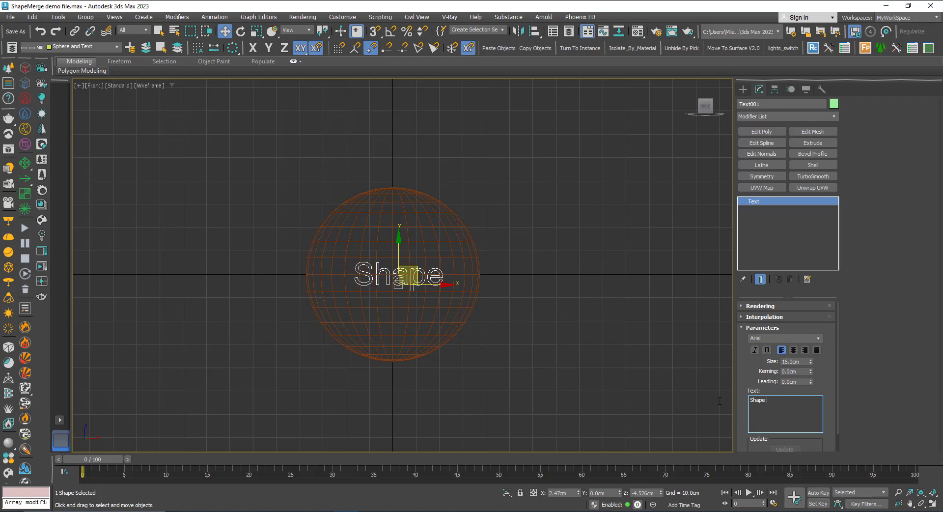
text(Merge)
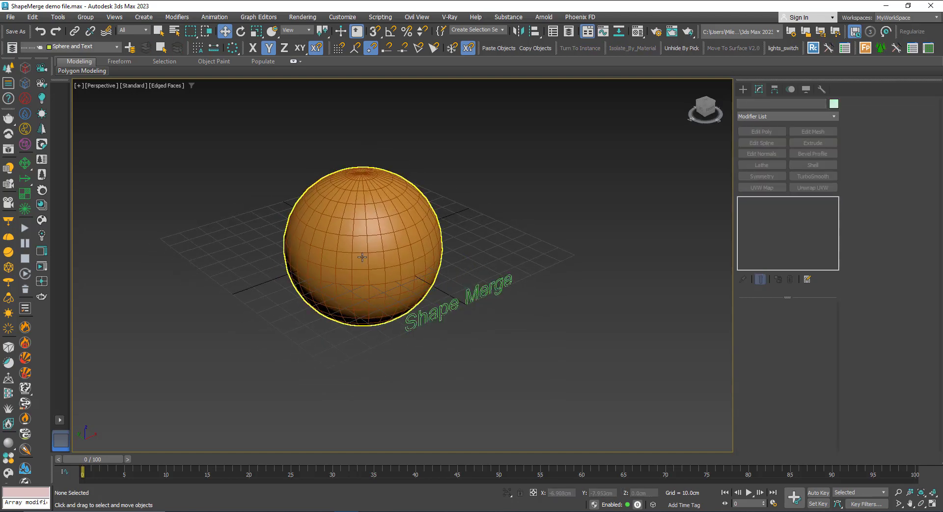
Turn the sphere into a ShapeMerge compound object with the Text001 'Shape Merge' shape as its operand
click(360, 240)
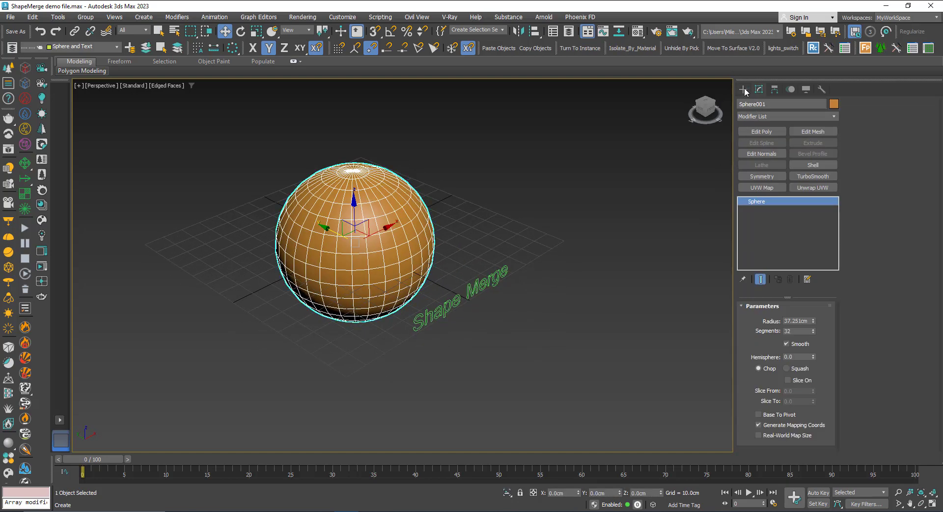
click(742, 89)
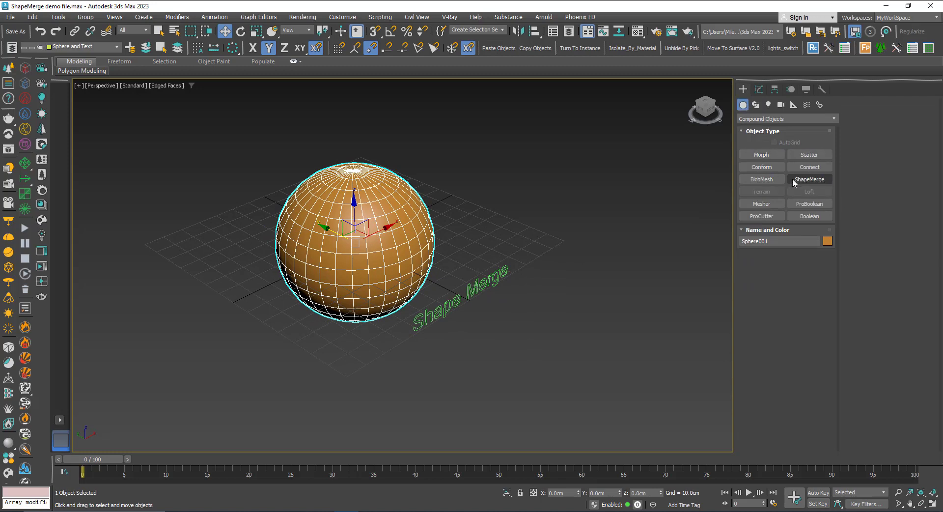
click(809, 179)
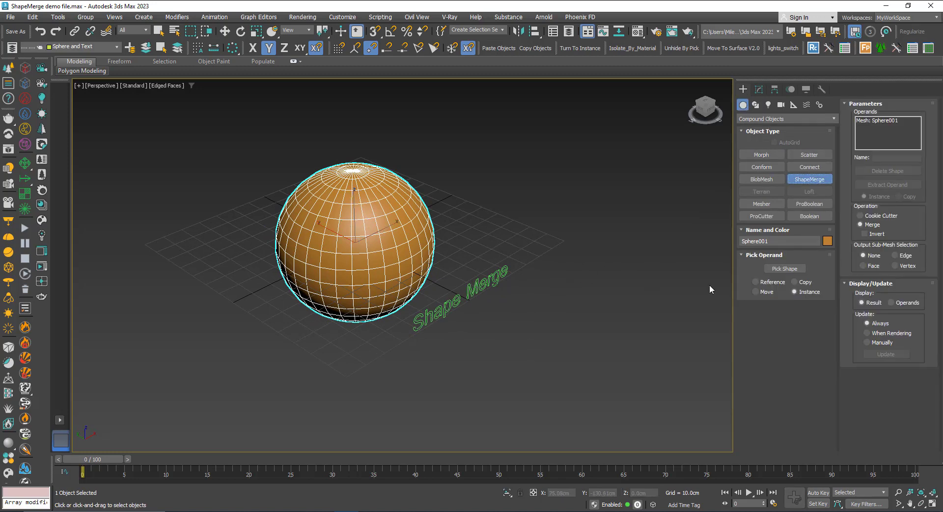
click(783, 268)
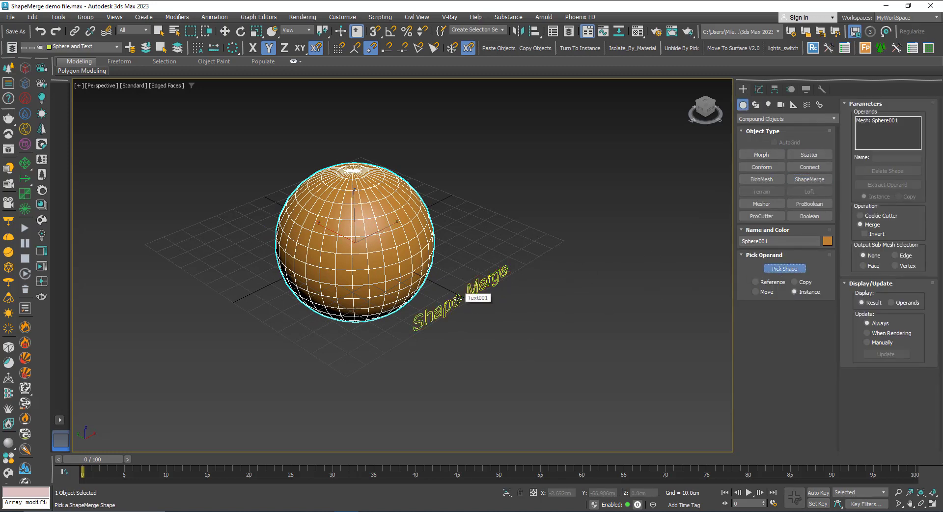
click(477, 297)
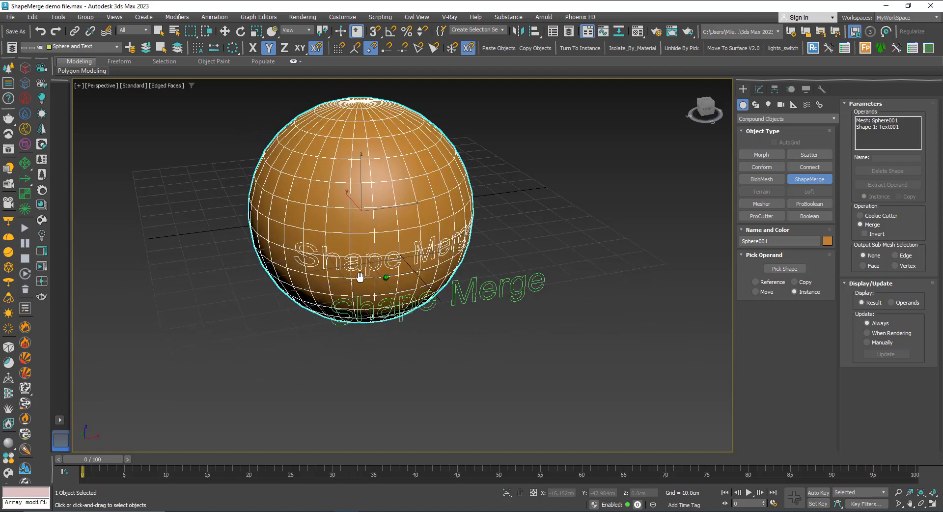
drag(361, 276, 354, 228)
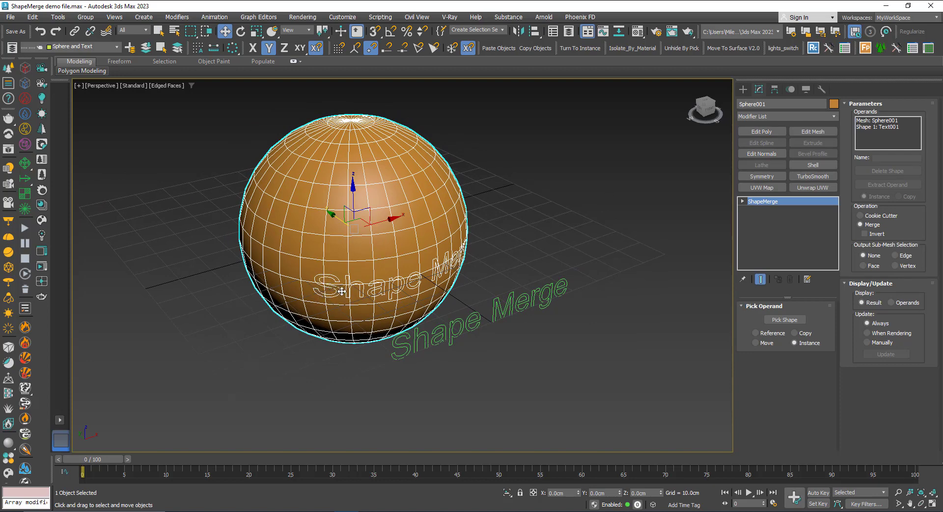
mouse_move(806, 269)
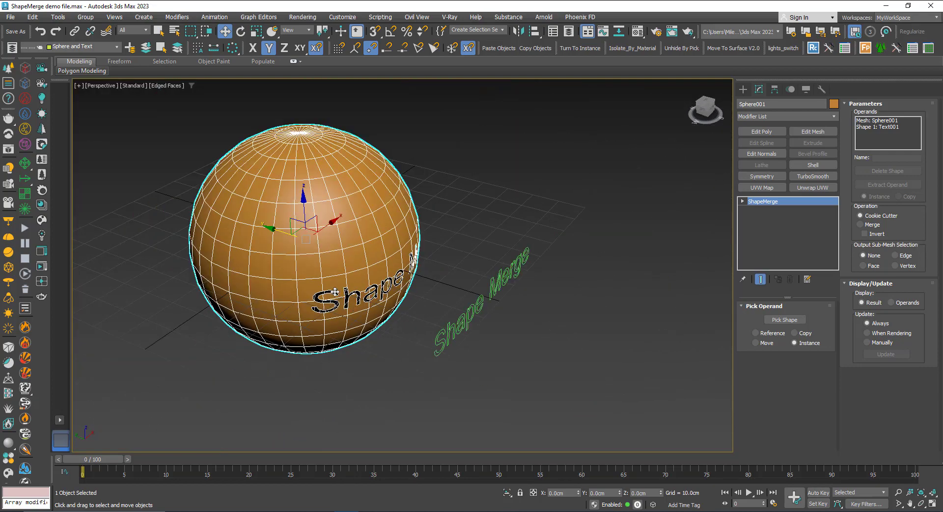
With the letters cut as Cookie Cutter holes, add a Shell modifier to the sphere and then remove it
scroll(up, 3)
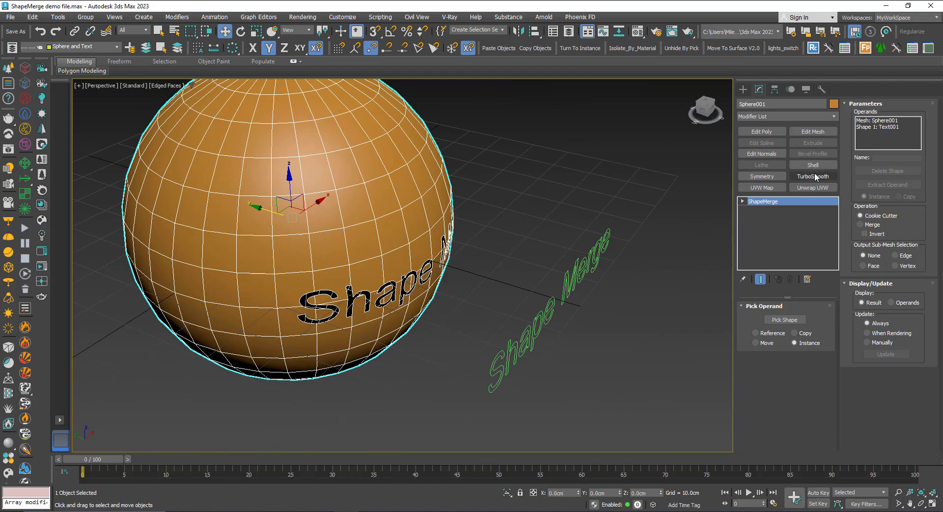
click(812, 165)
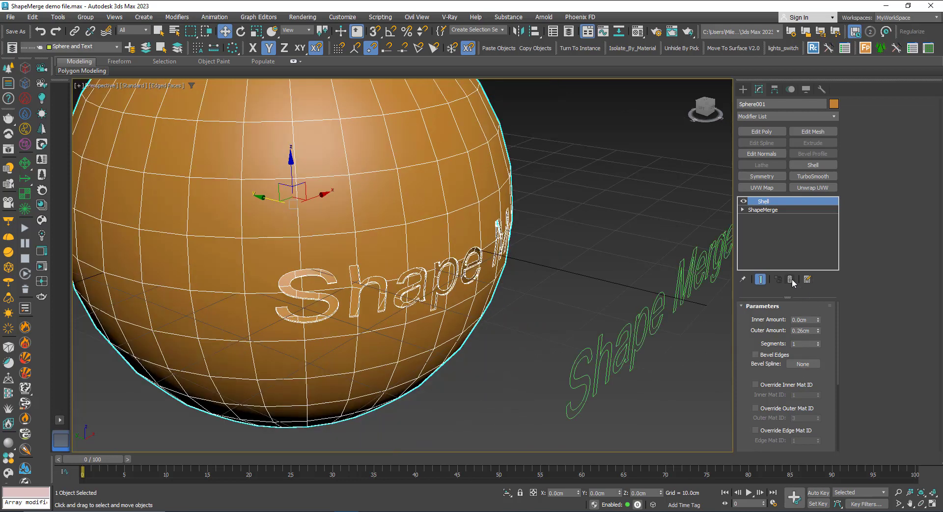
click(763, 209)
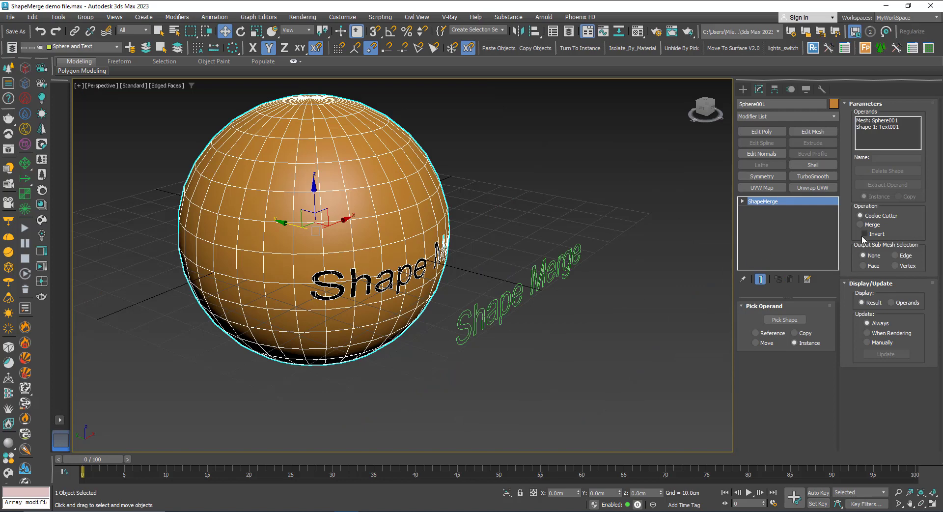
click(866, 234)
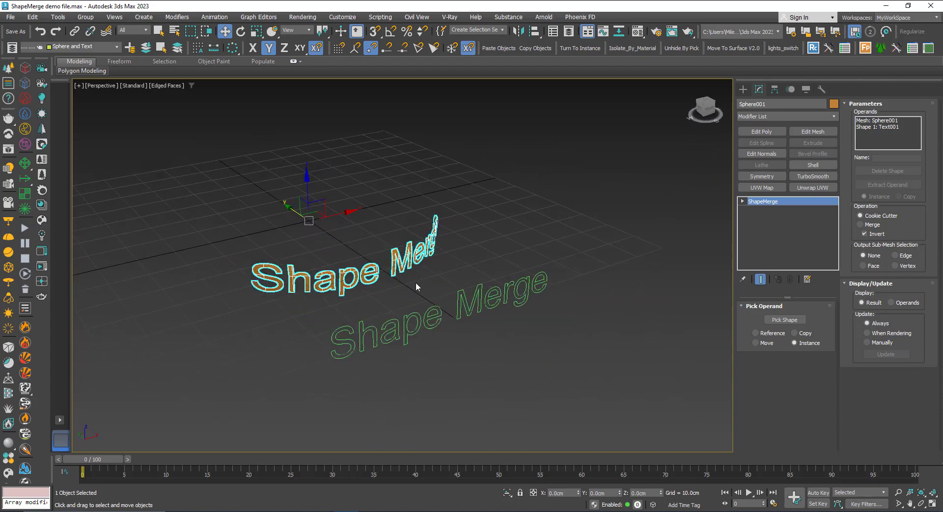
click(864, 234)
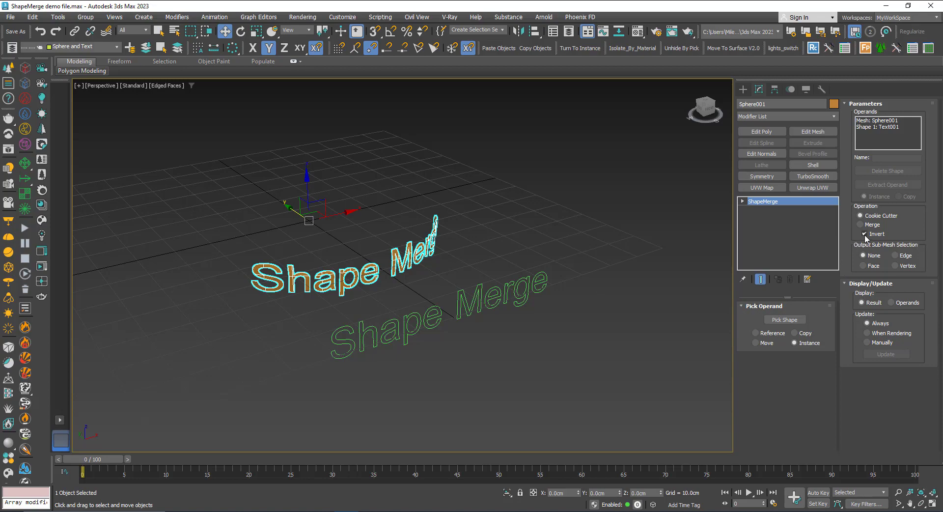
click(864, 234)
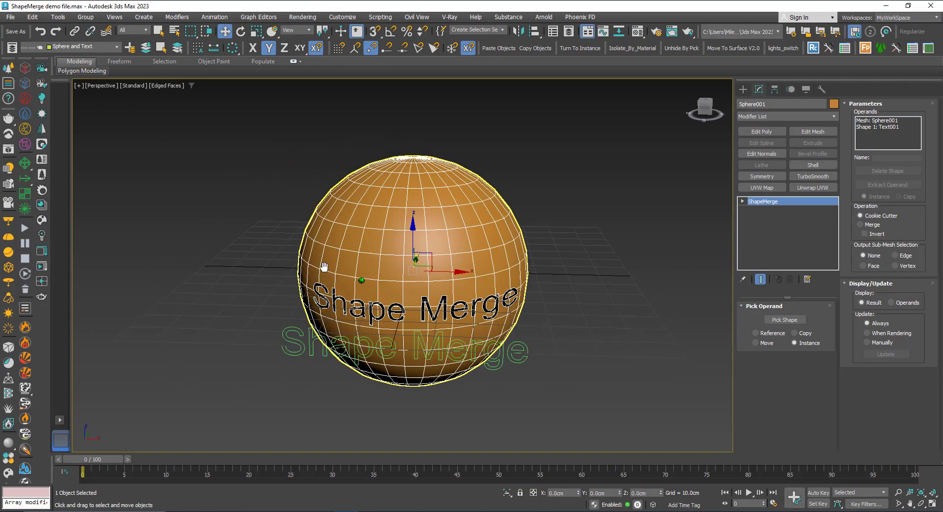
drag(412, 266, 363, 277)
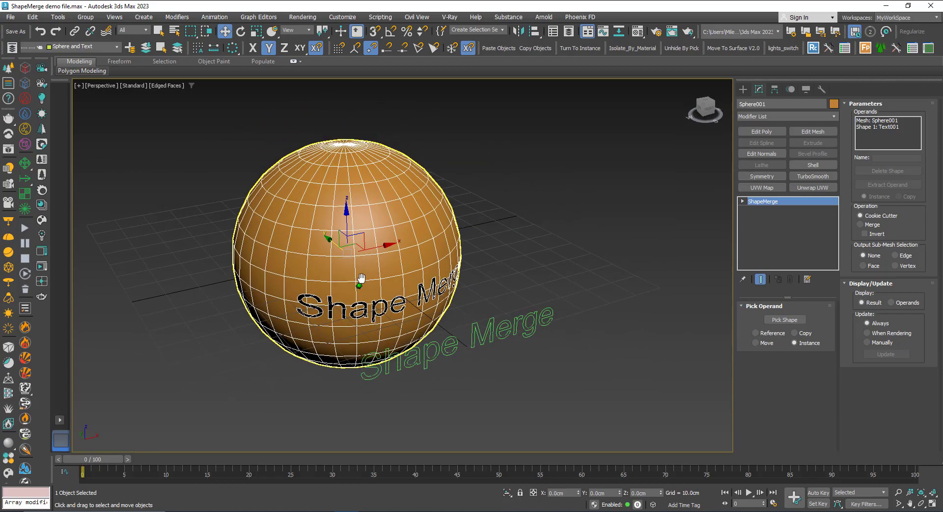
scroll(down, 3)
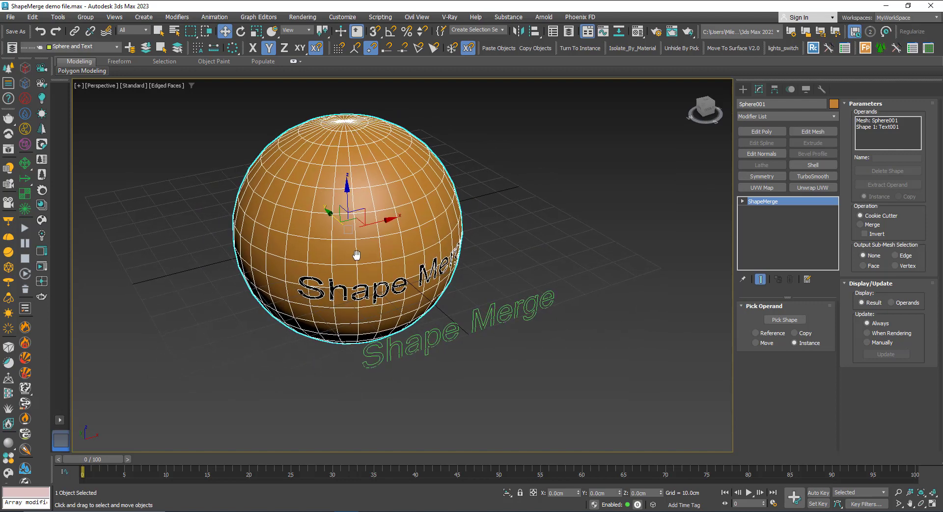
drag(354, 255, 316, 261)
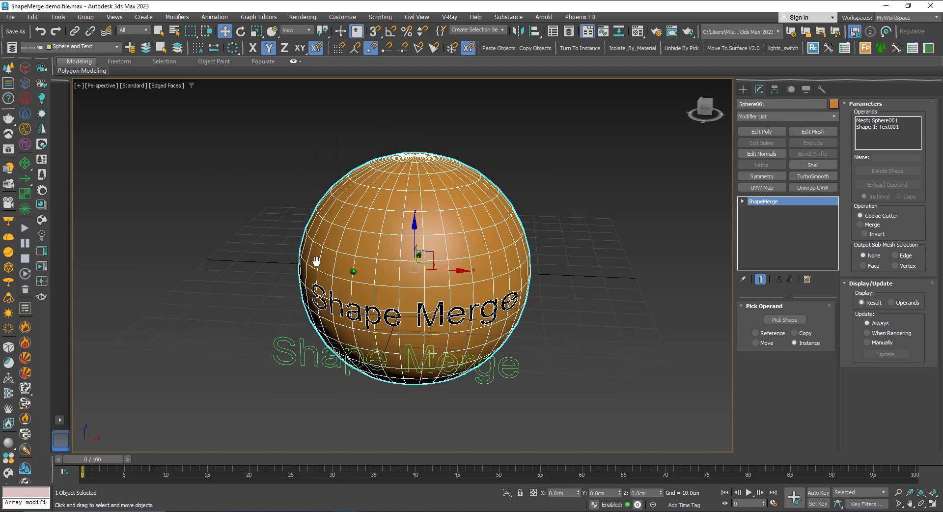